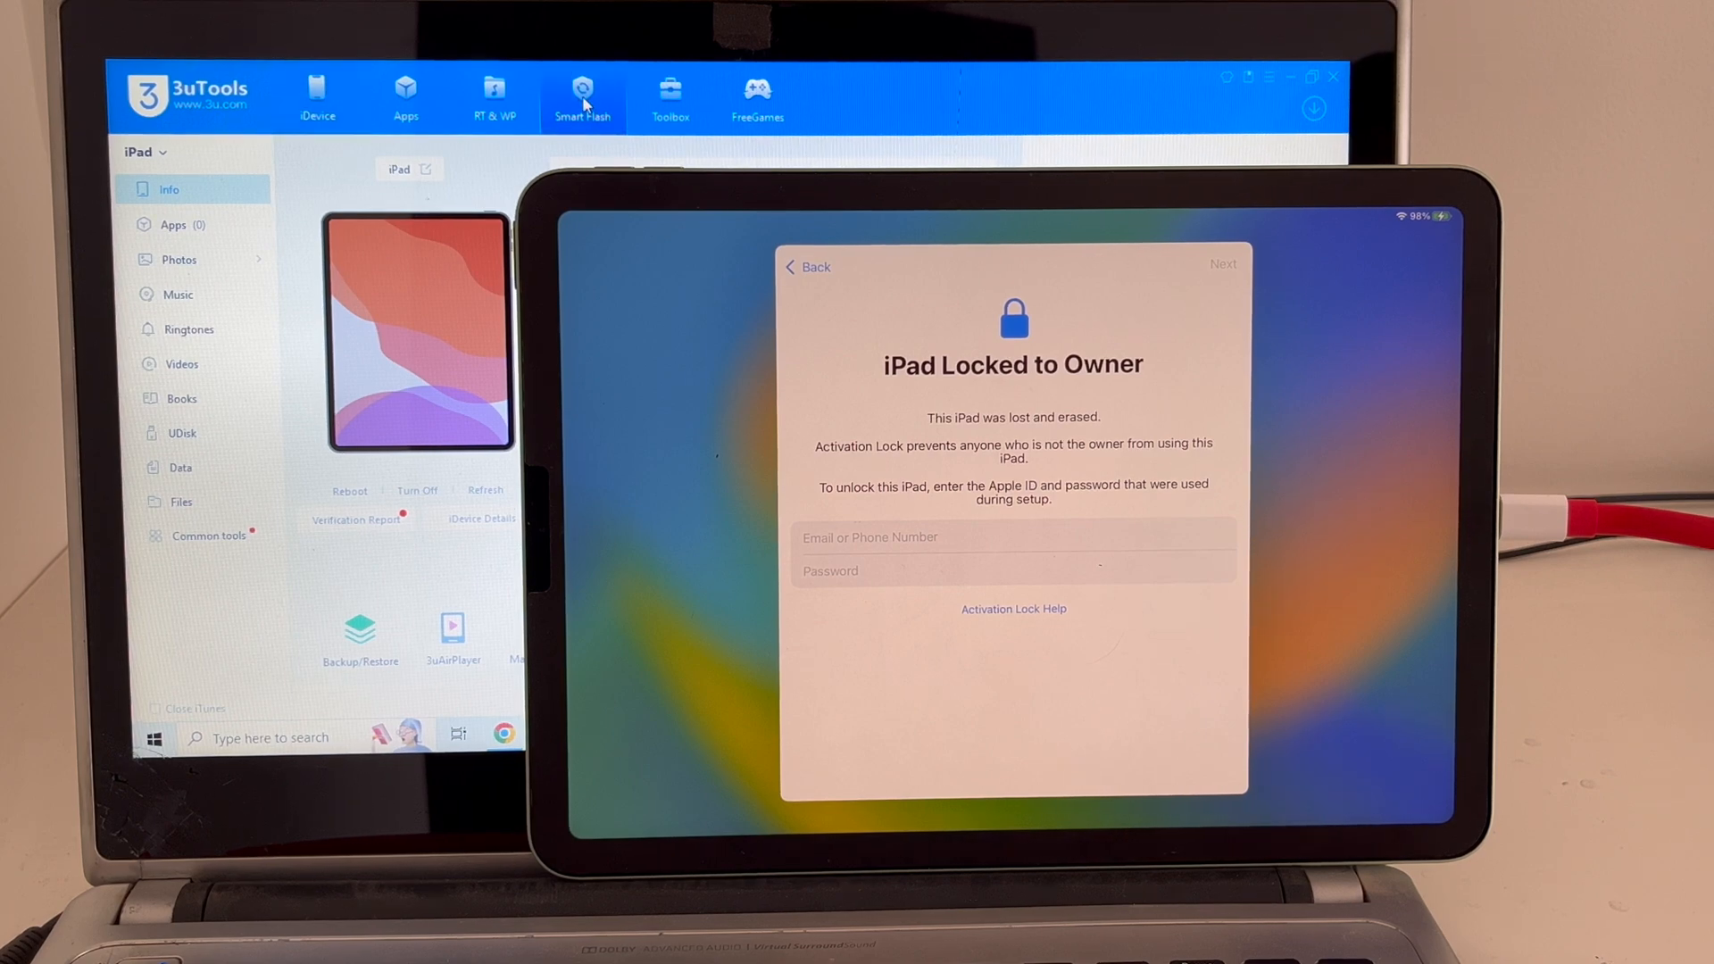
Switch from the iPad's info overview to the Smart Flash firmware list.
left_click(582, 96)
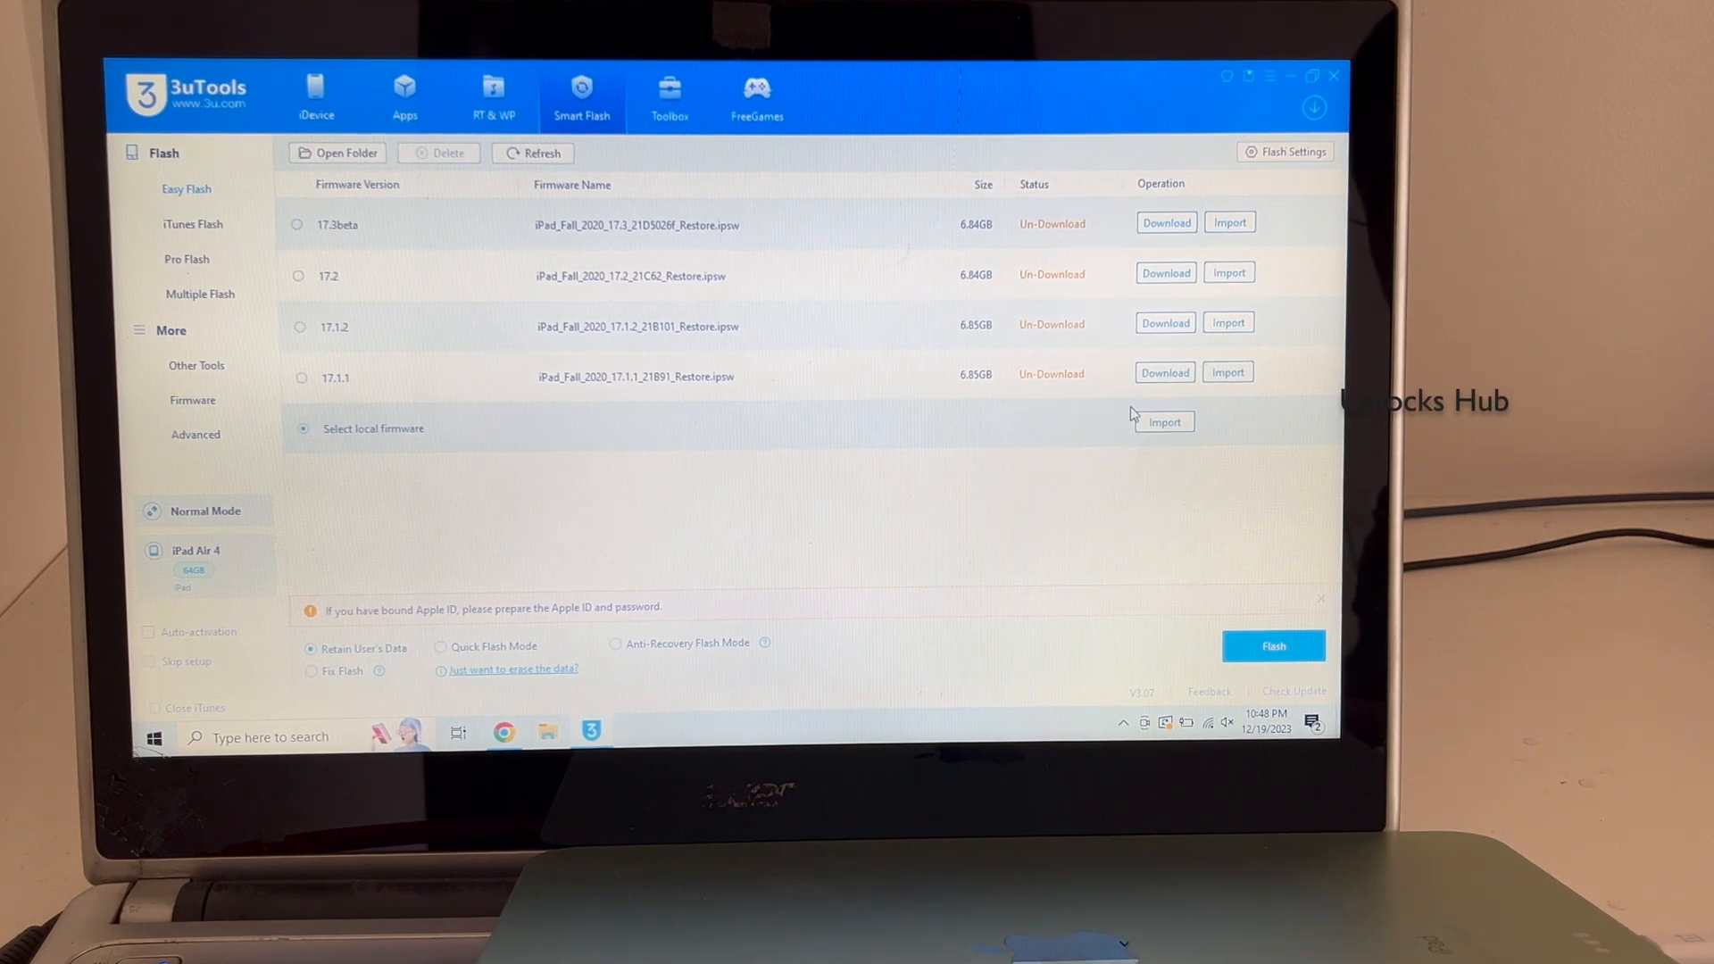
Import the local iOS 17.2 iPad Air 4 IPSW and start flashing it to the iPad.
left_click(1163, 422)
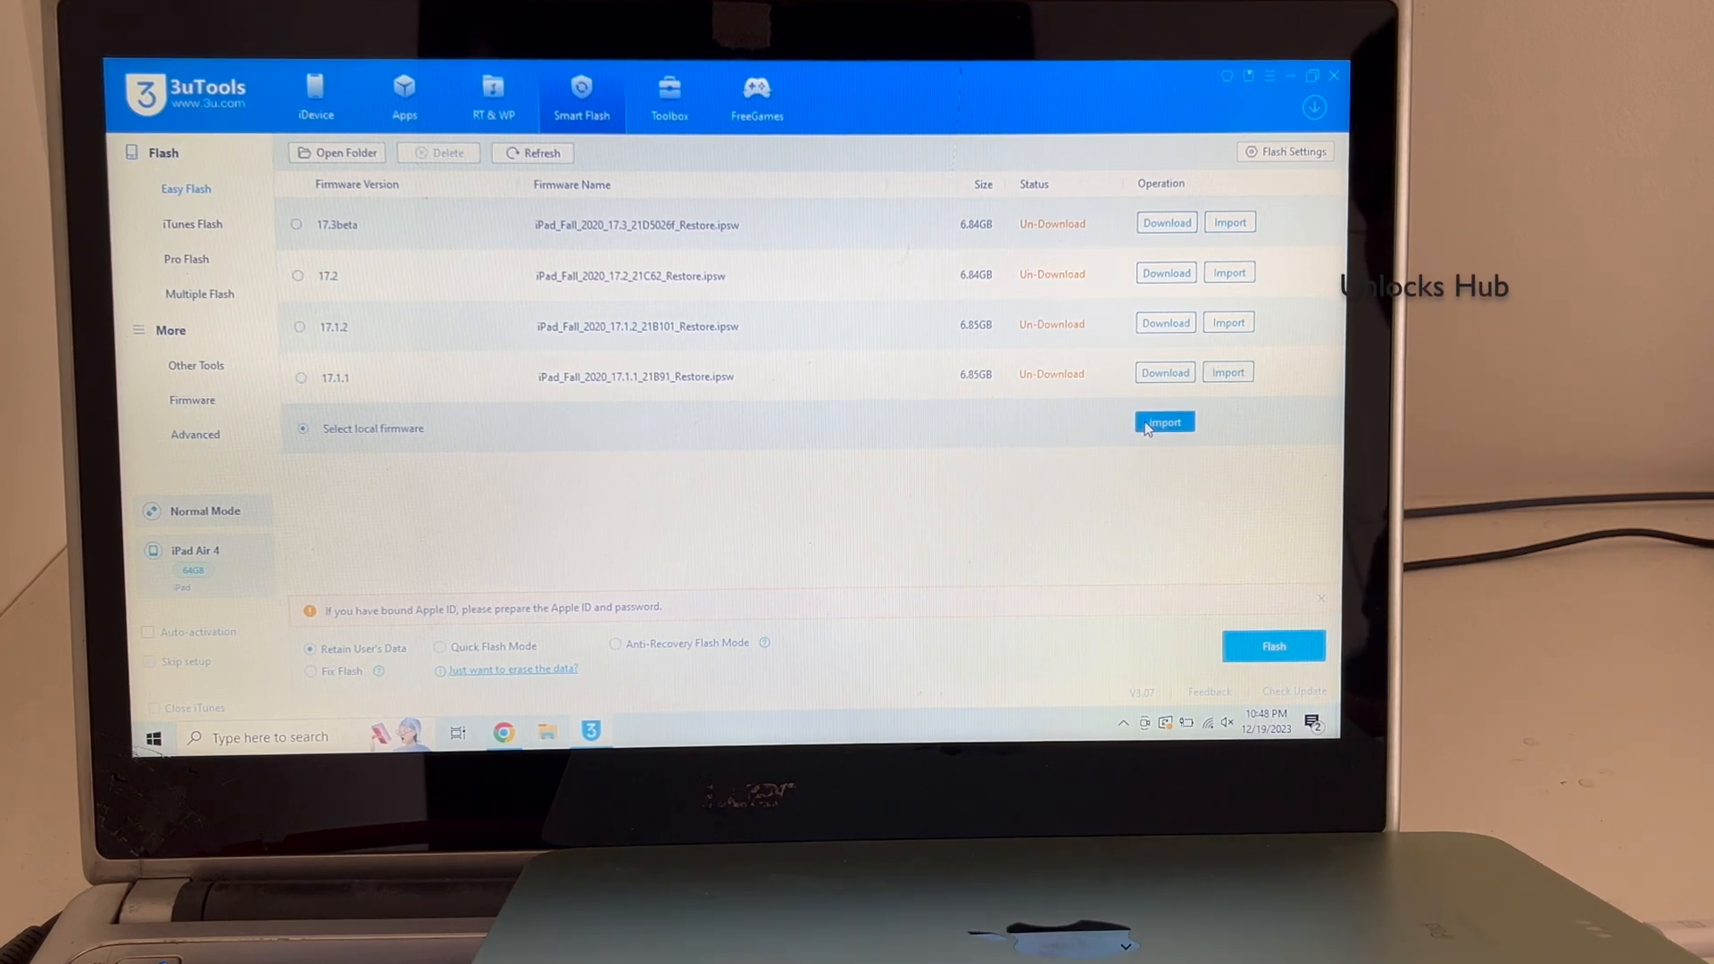
left_click(1163, 422)
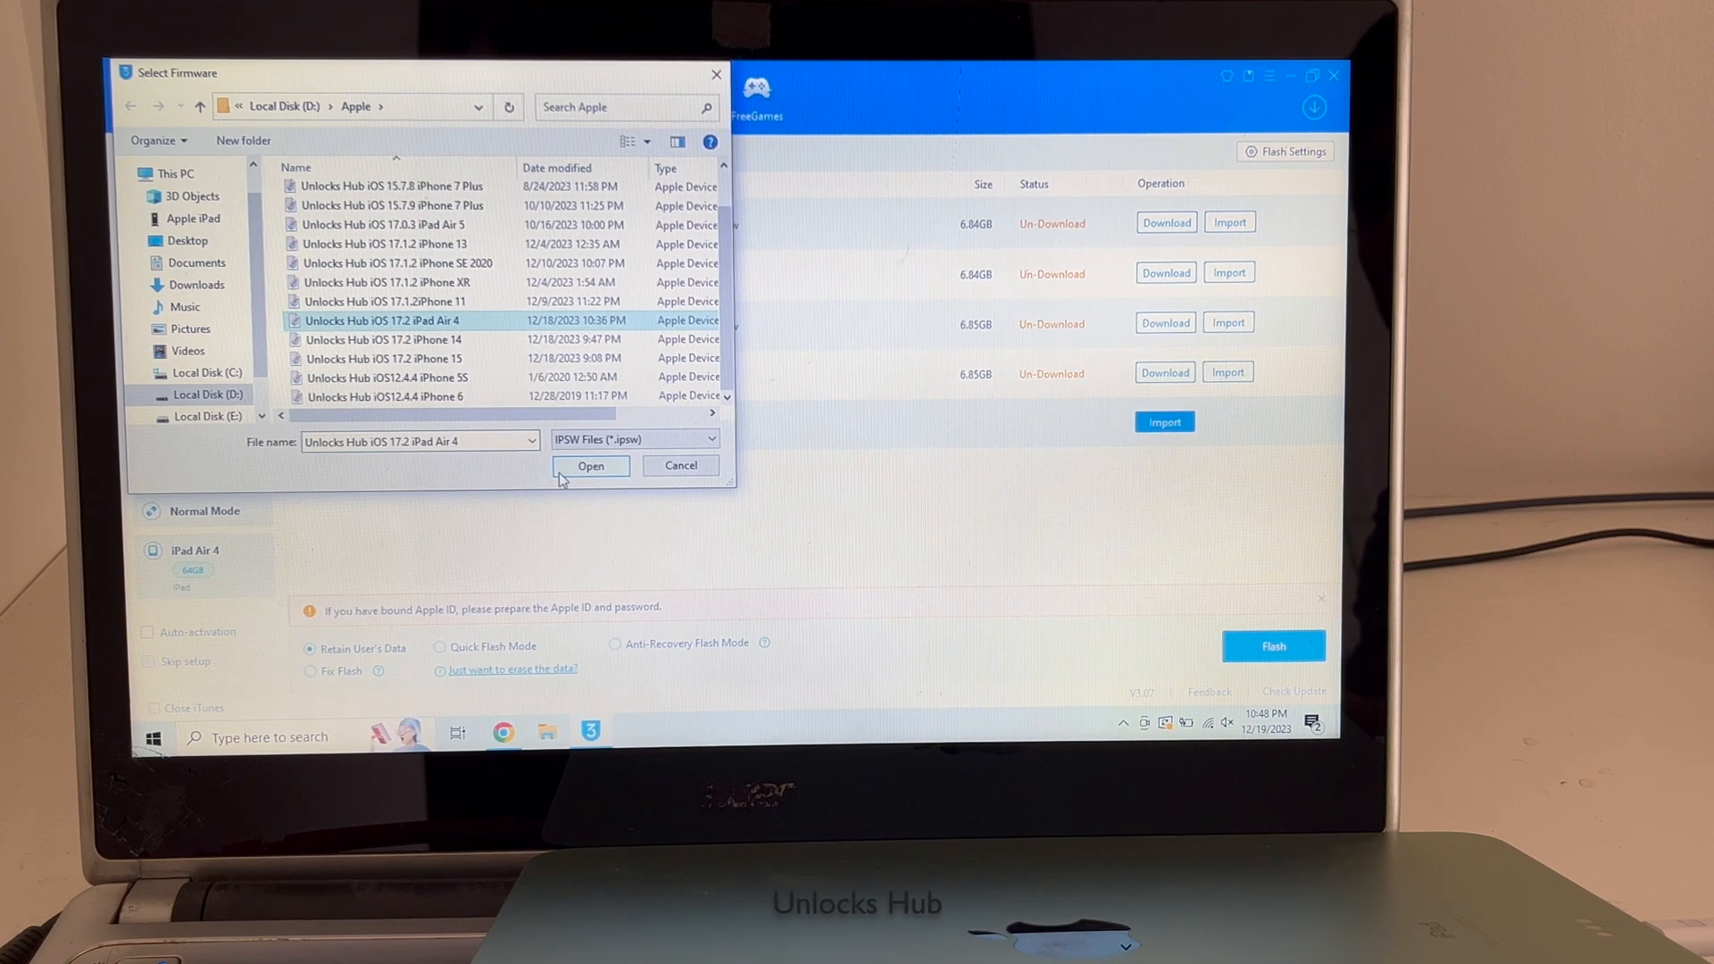
left_click(591, 464)
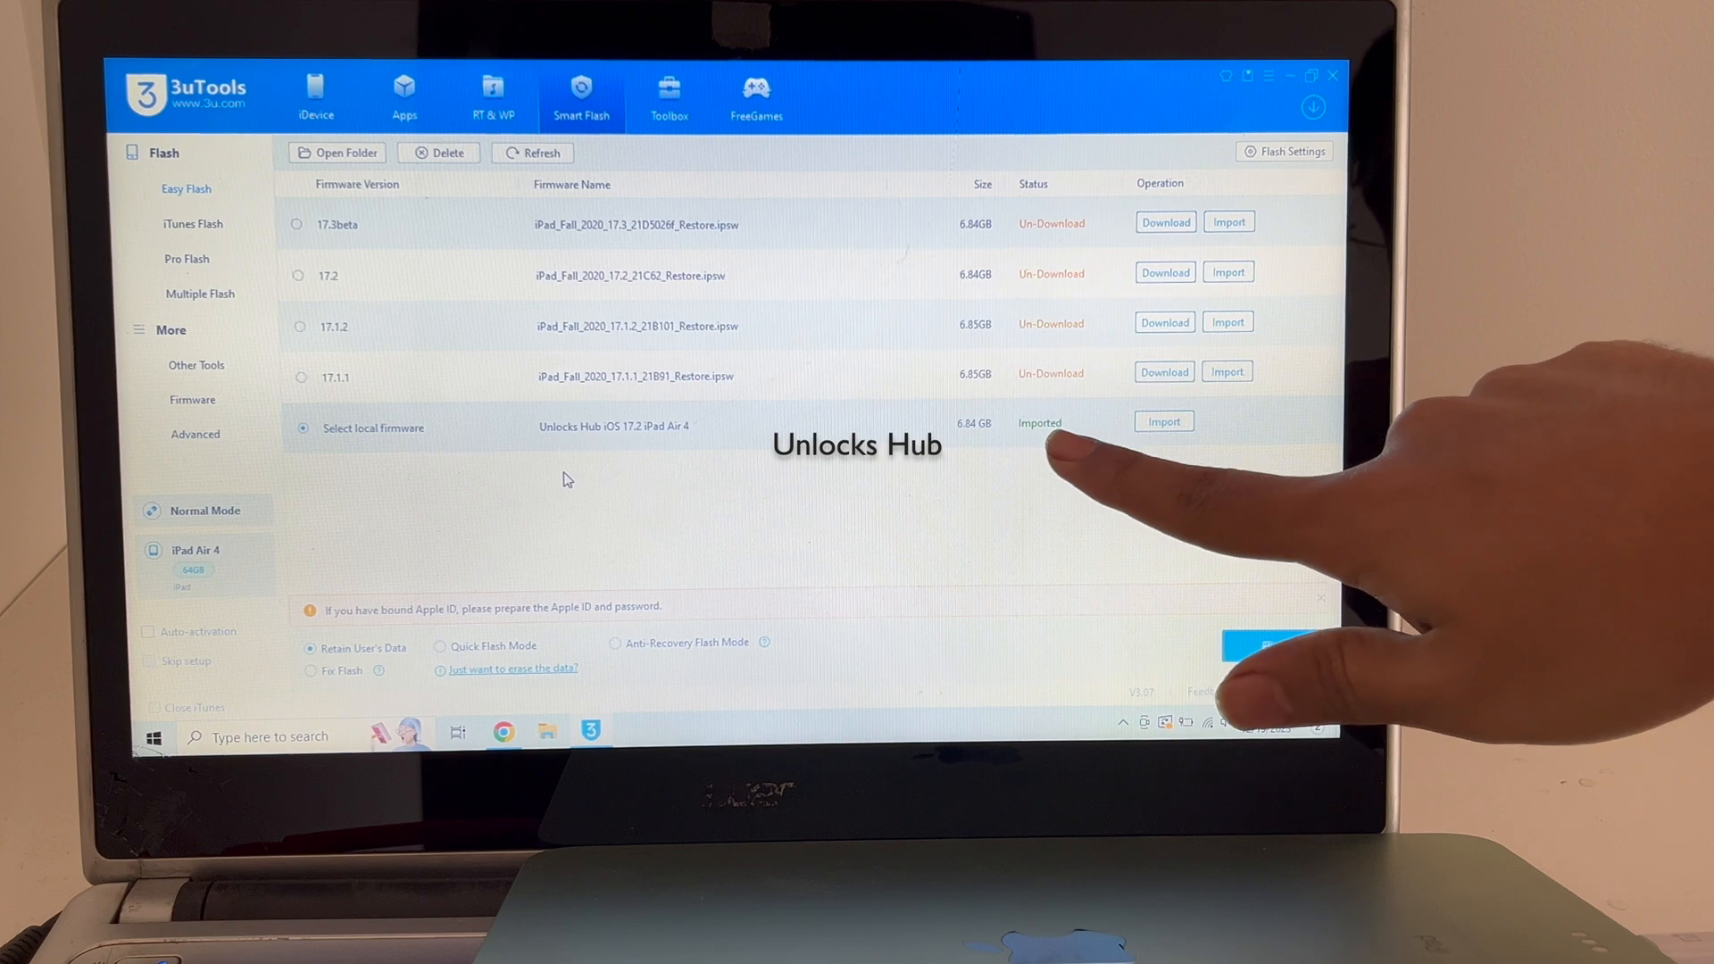
mouse_move(627, 533)
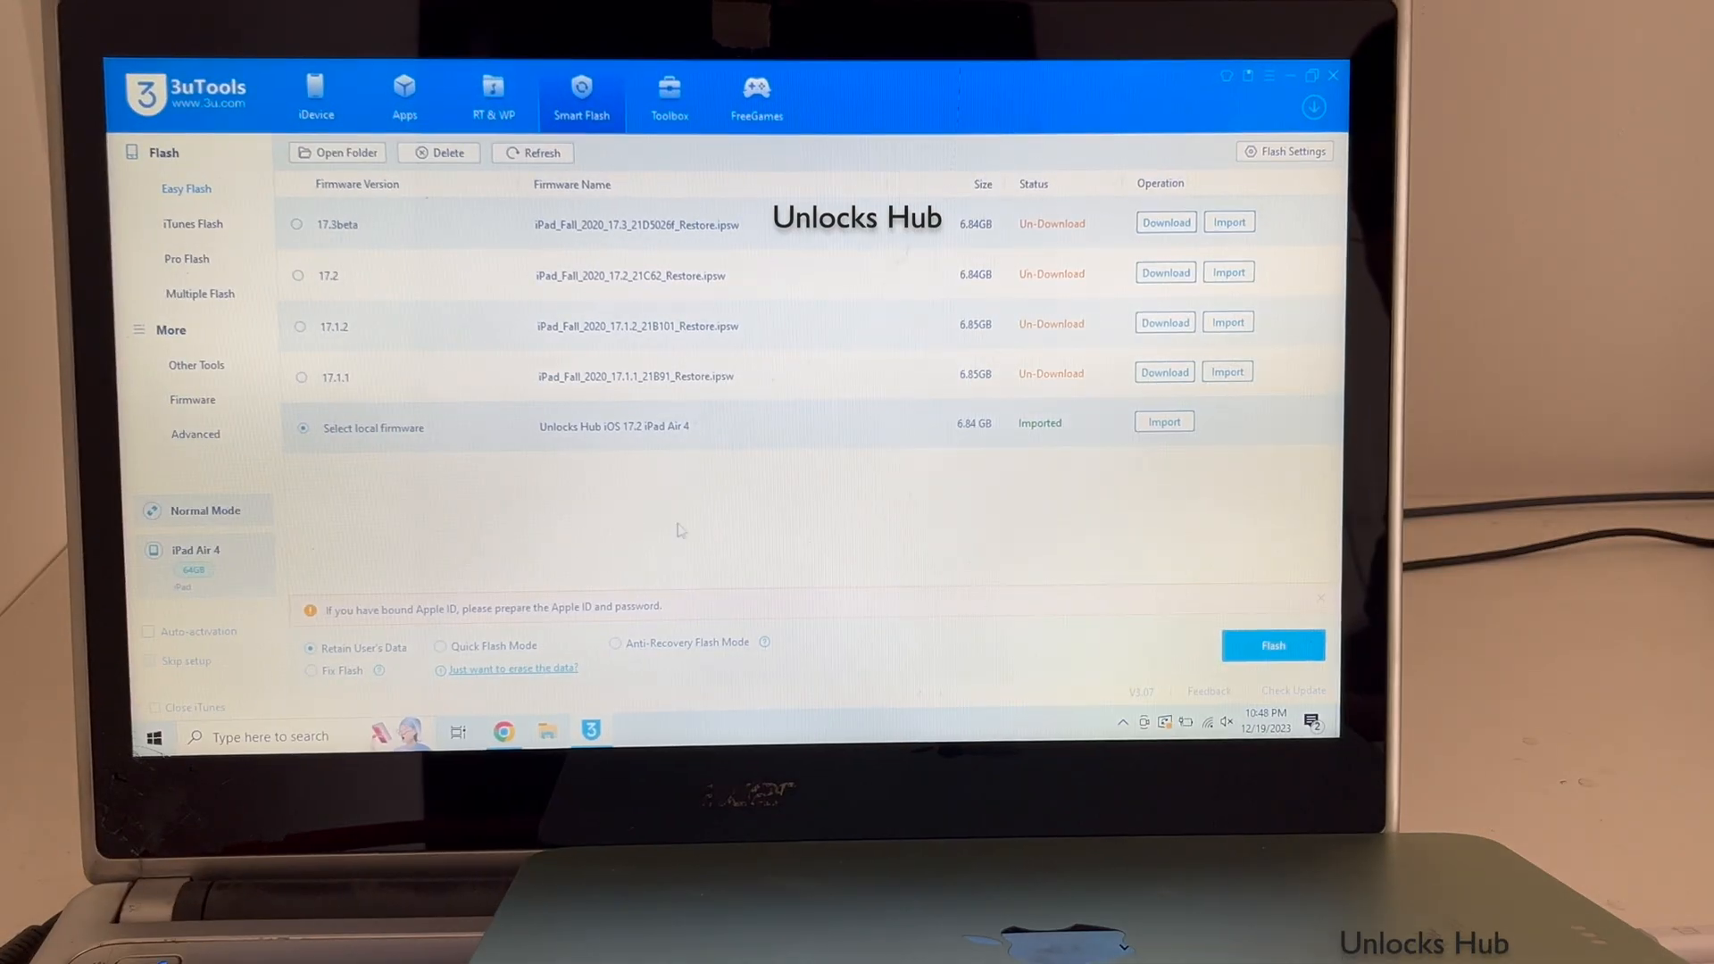
mouse_move(1274, 645)
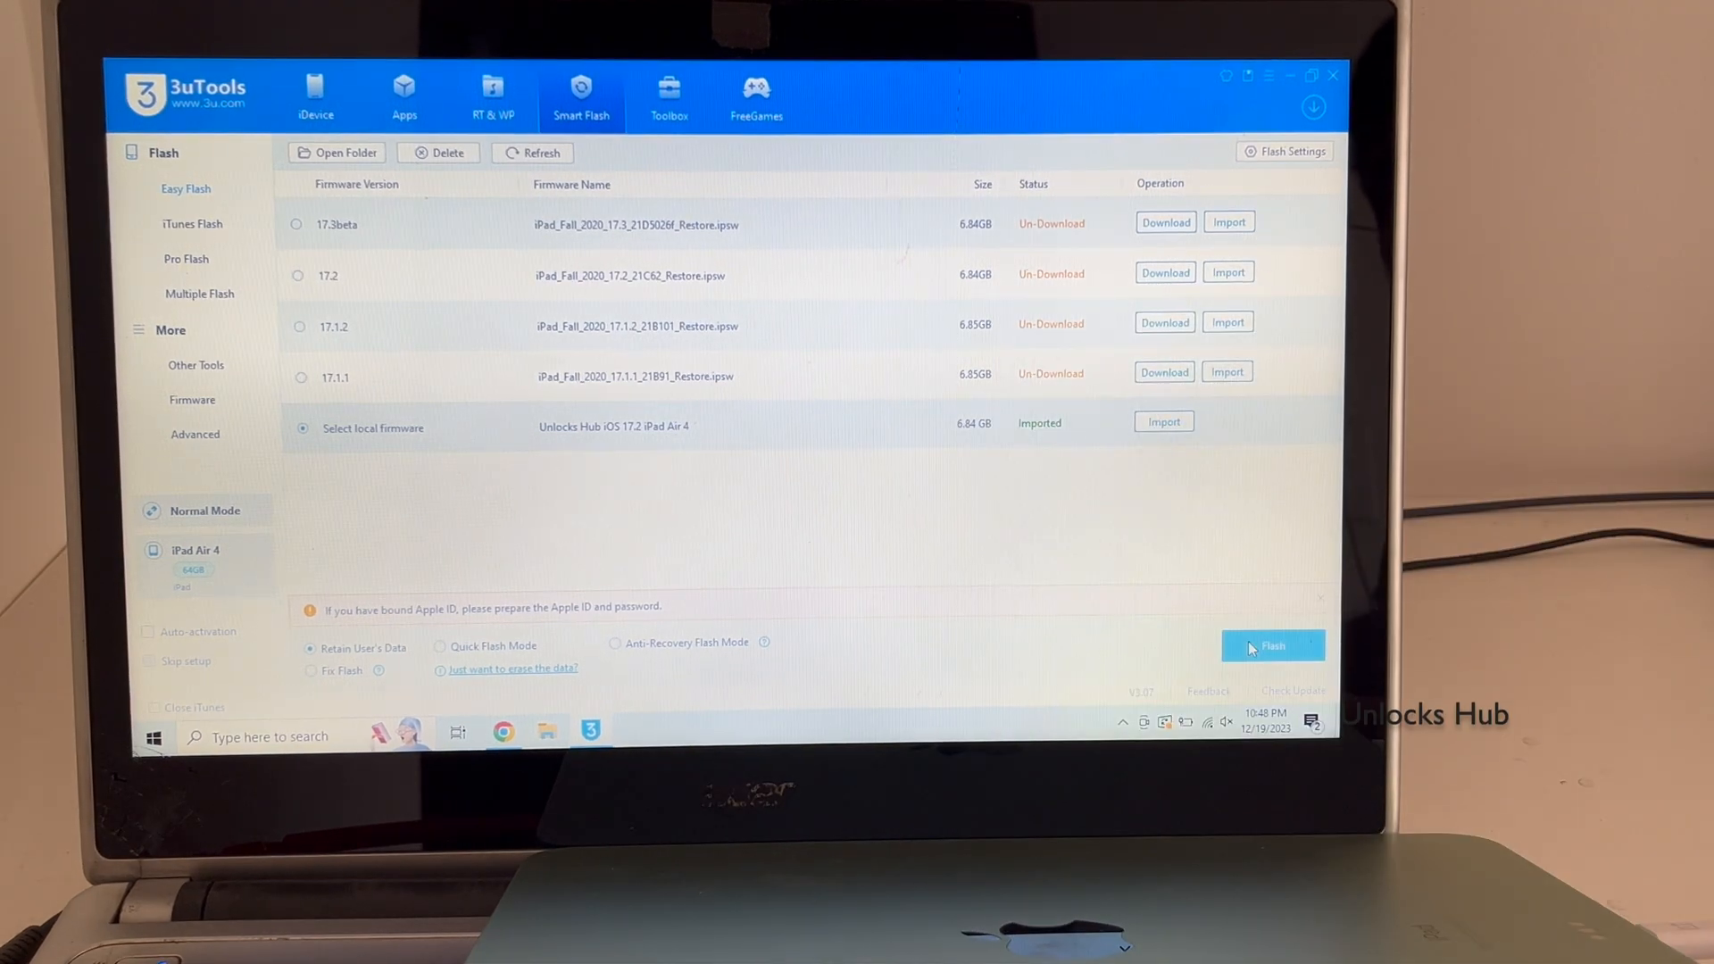
left_click(1271, 645)
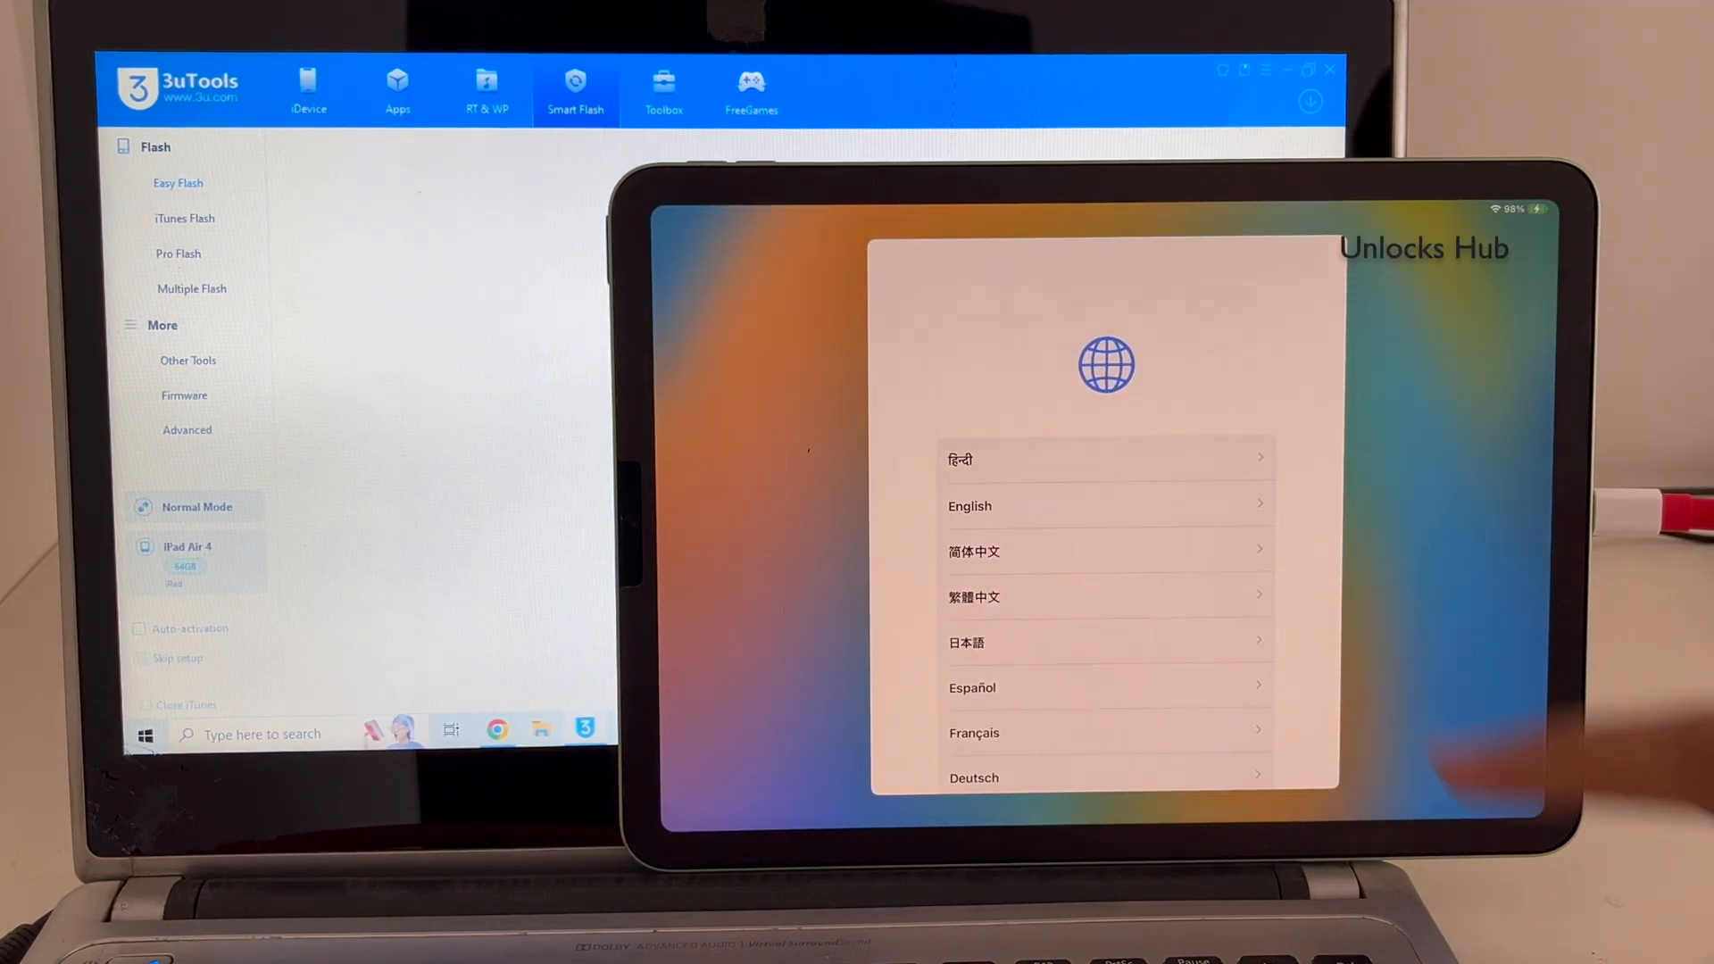
Choose English and accept default appearance, keyboards and the Data & Privacy notice.
left_click(968, 506)
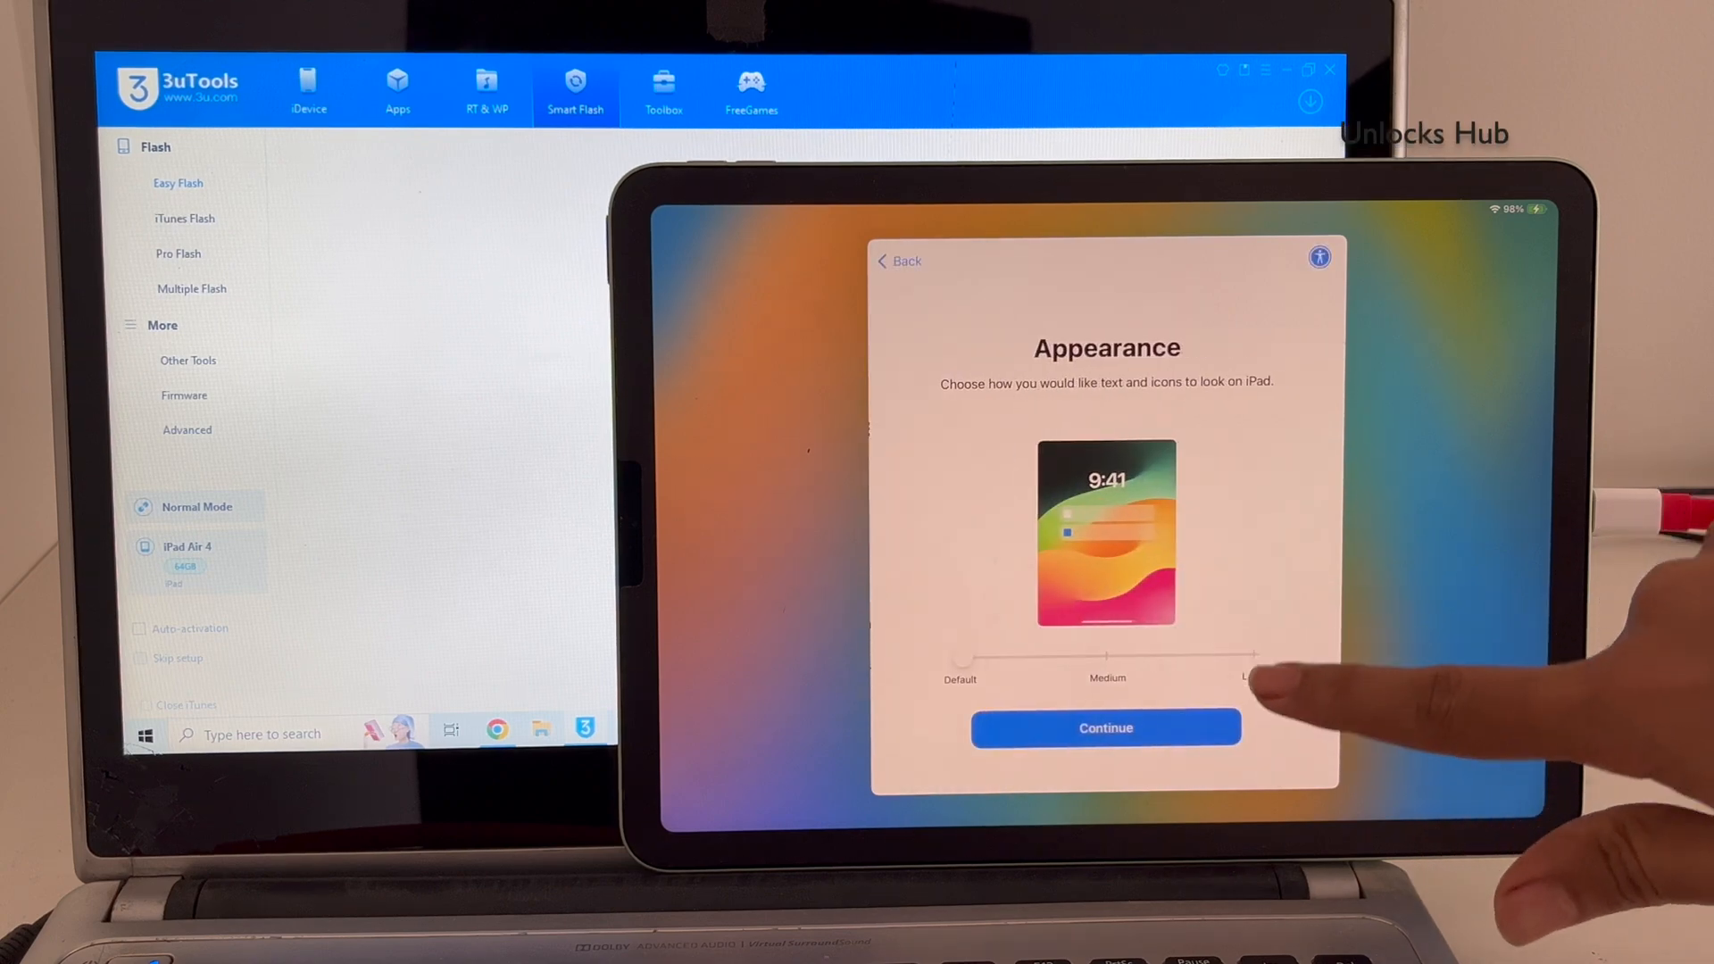
left_click(1106, 727)
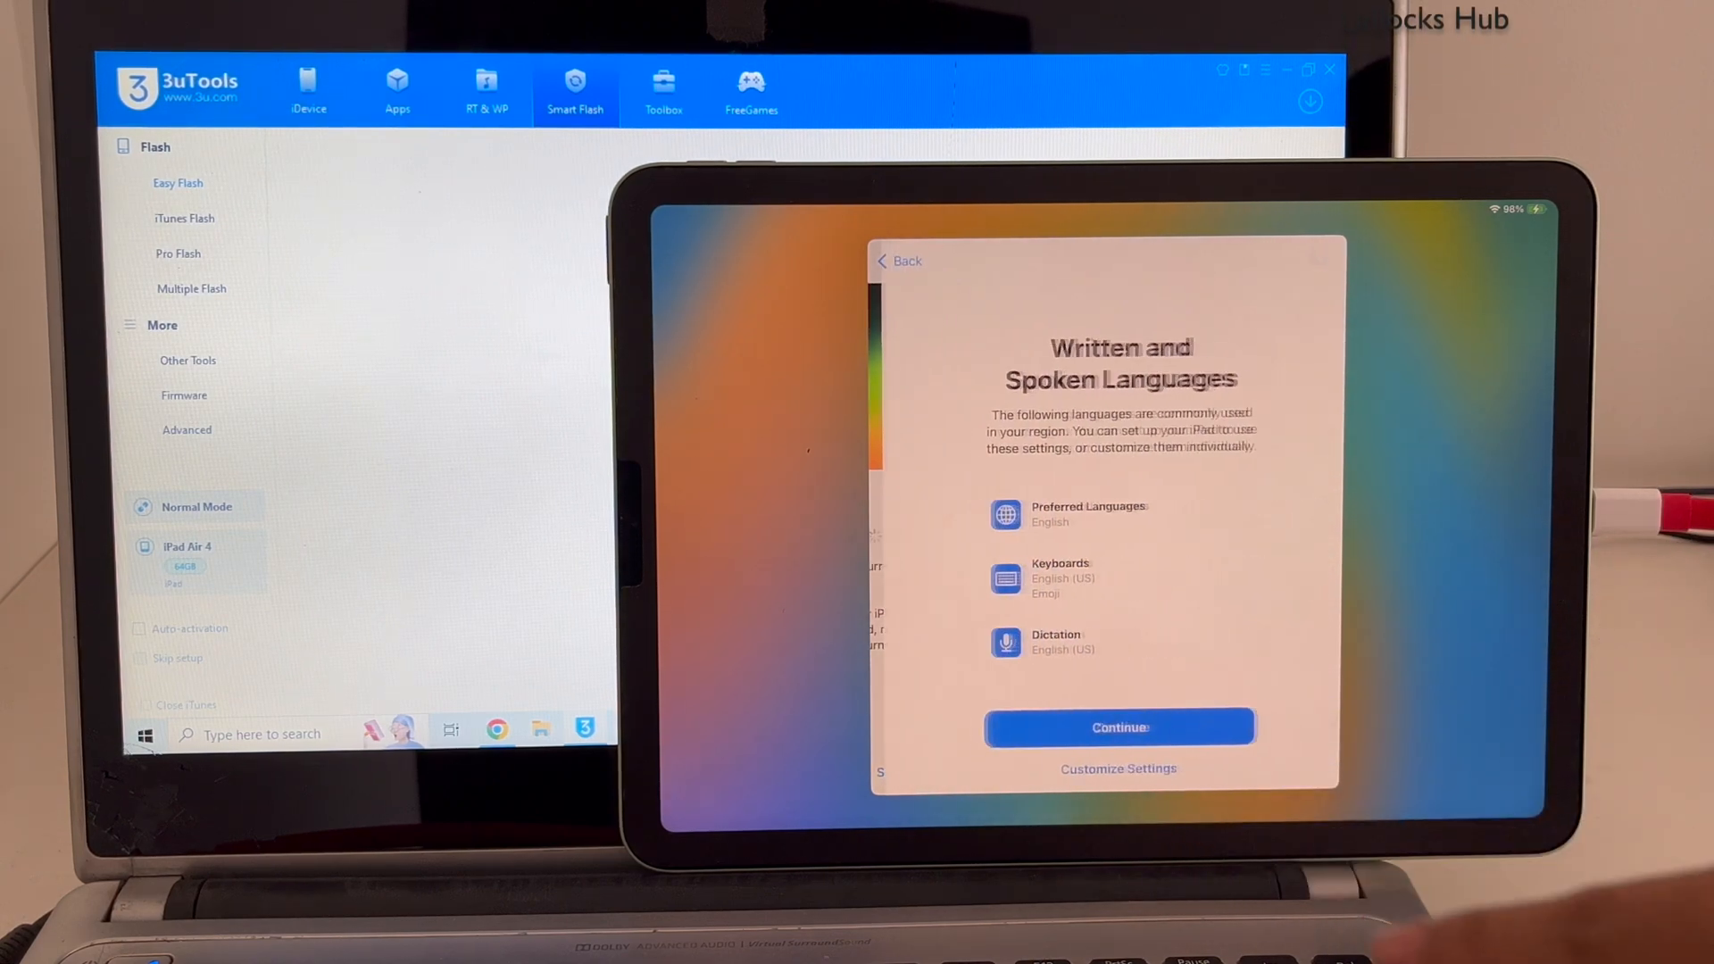
left_click(1118, 727)
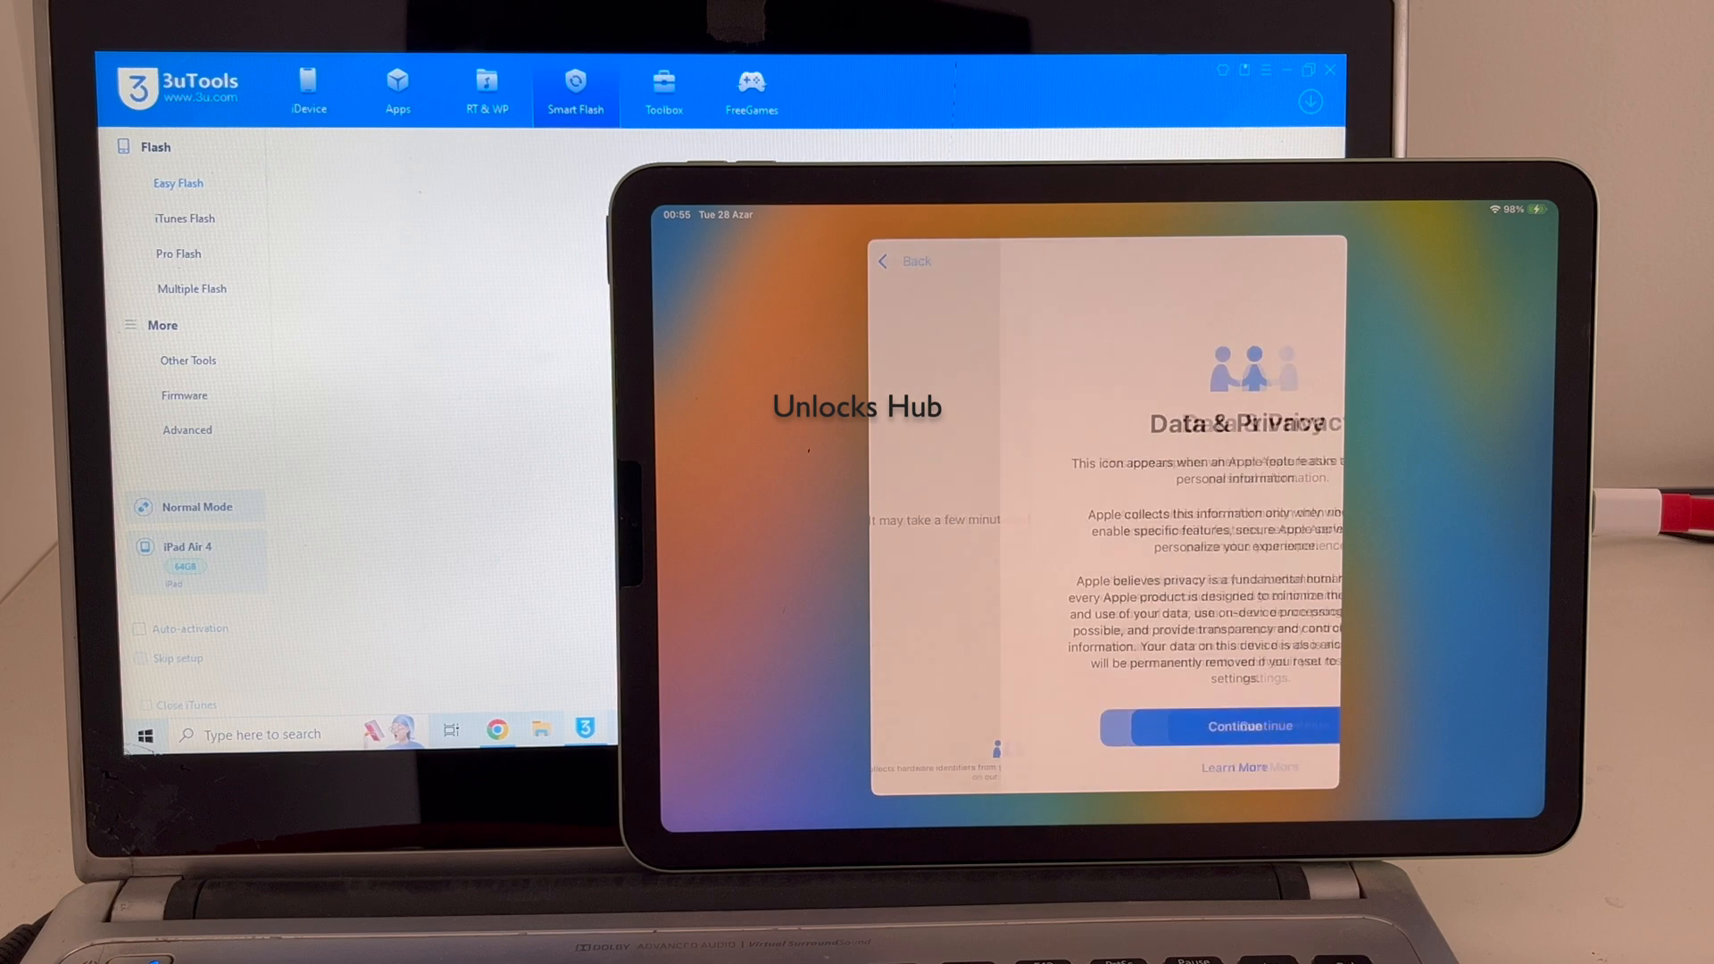
left_click(1218, 727)
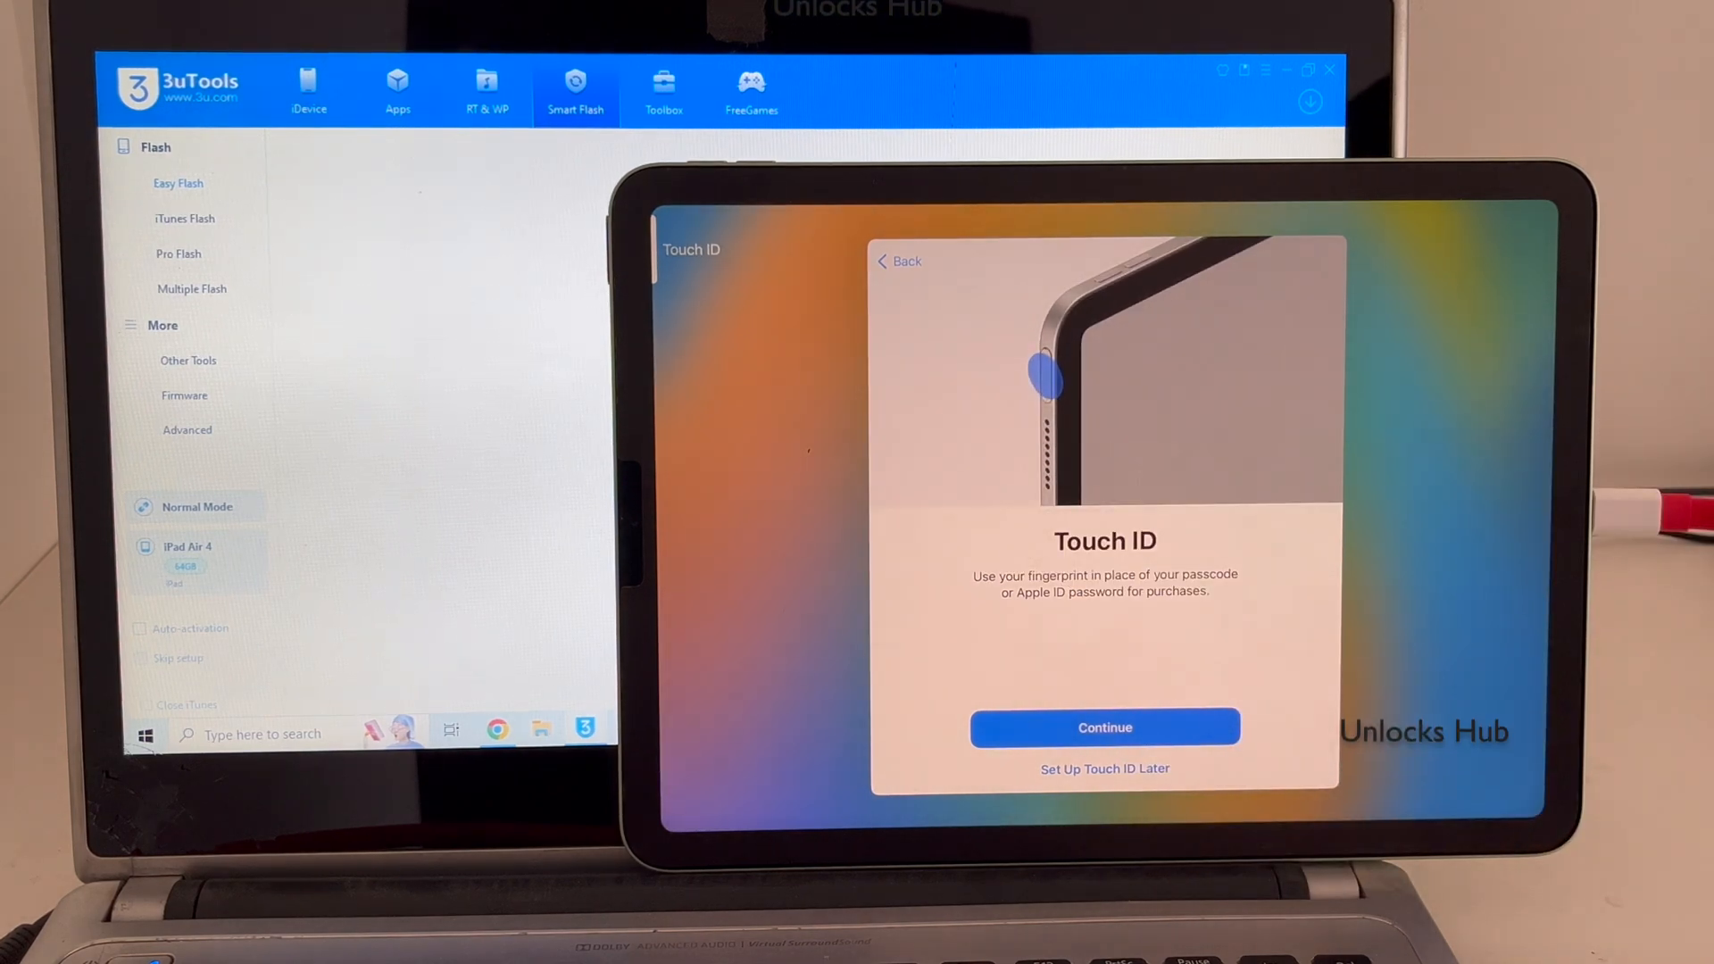
Skip Touch ID, use no passcode, and decline signing in with an Apple ID.
left_click(1104, 727)
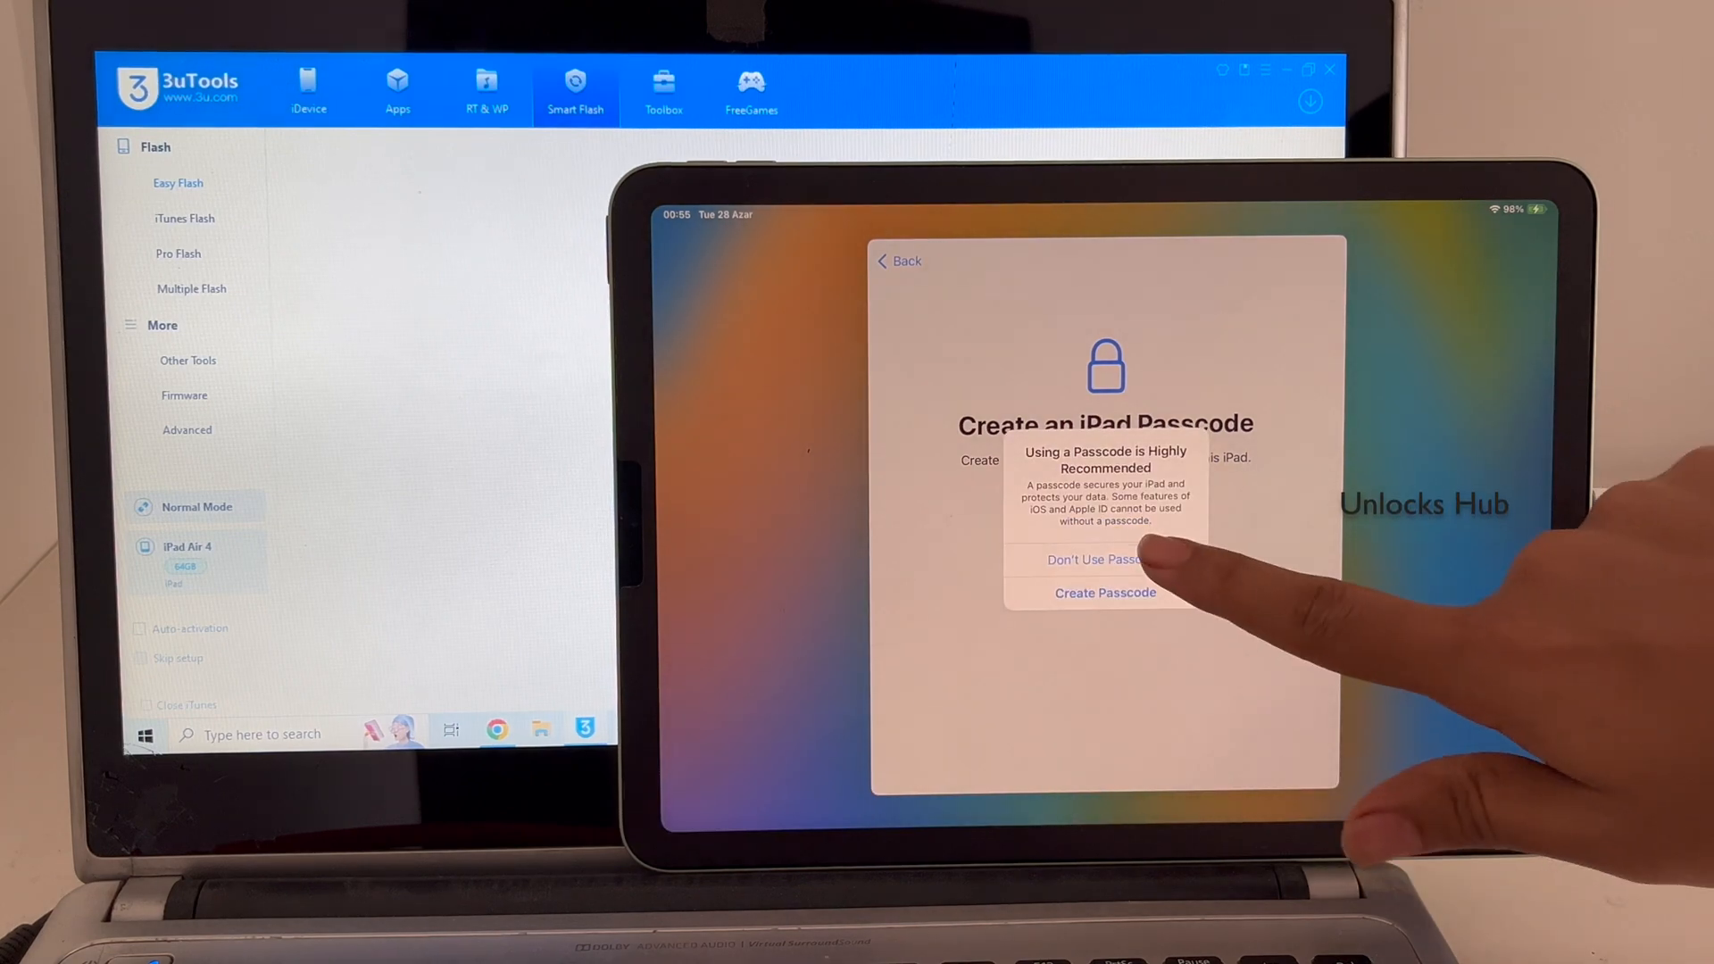
left_click(1088, 559)
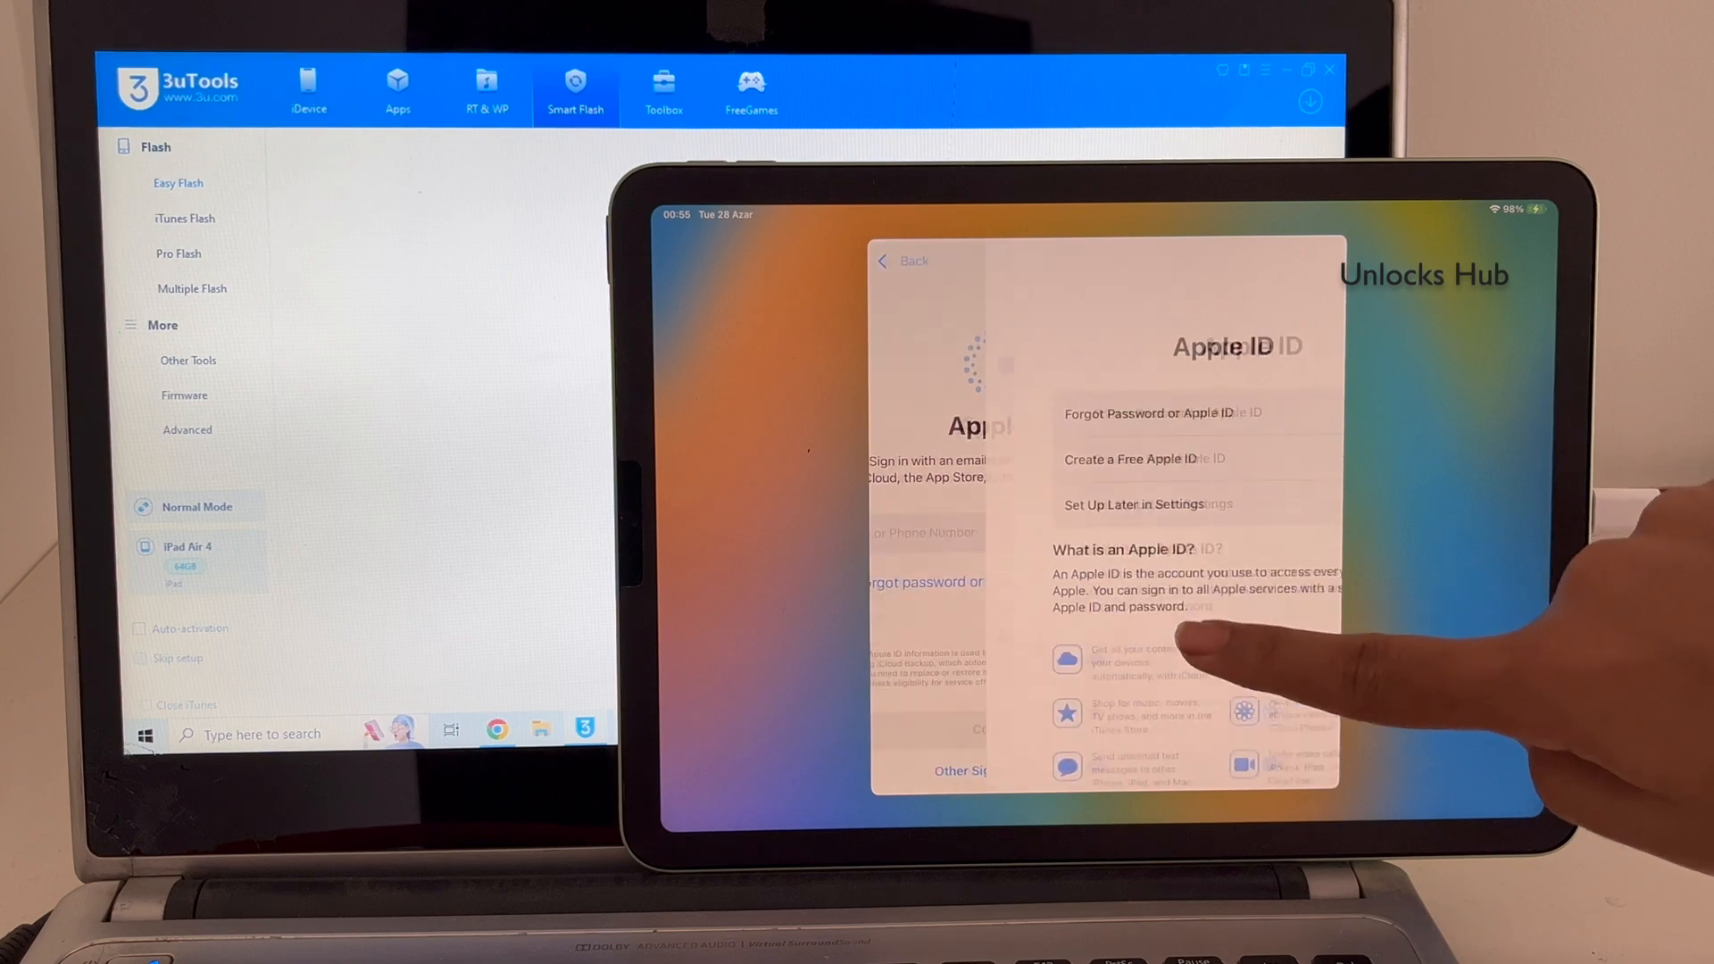
left_click(1111, 504)
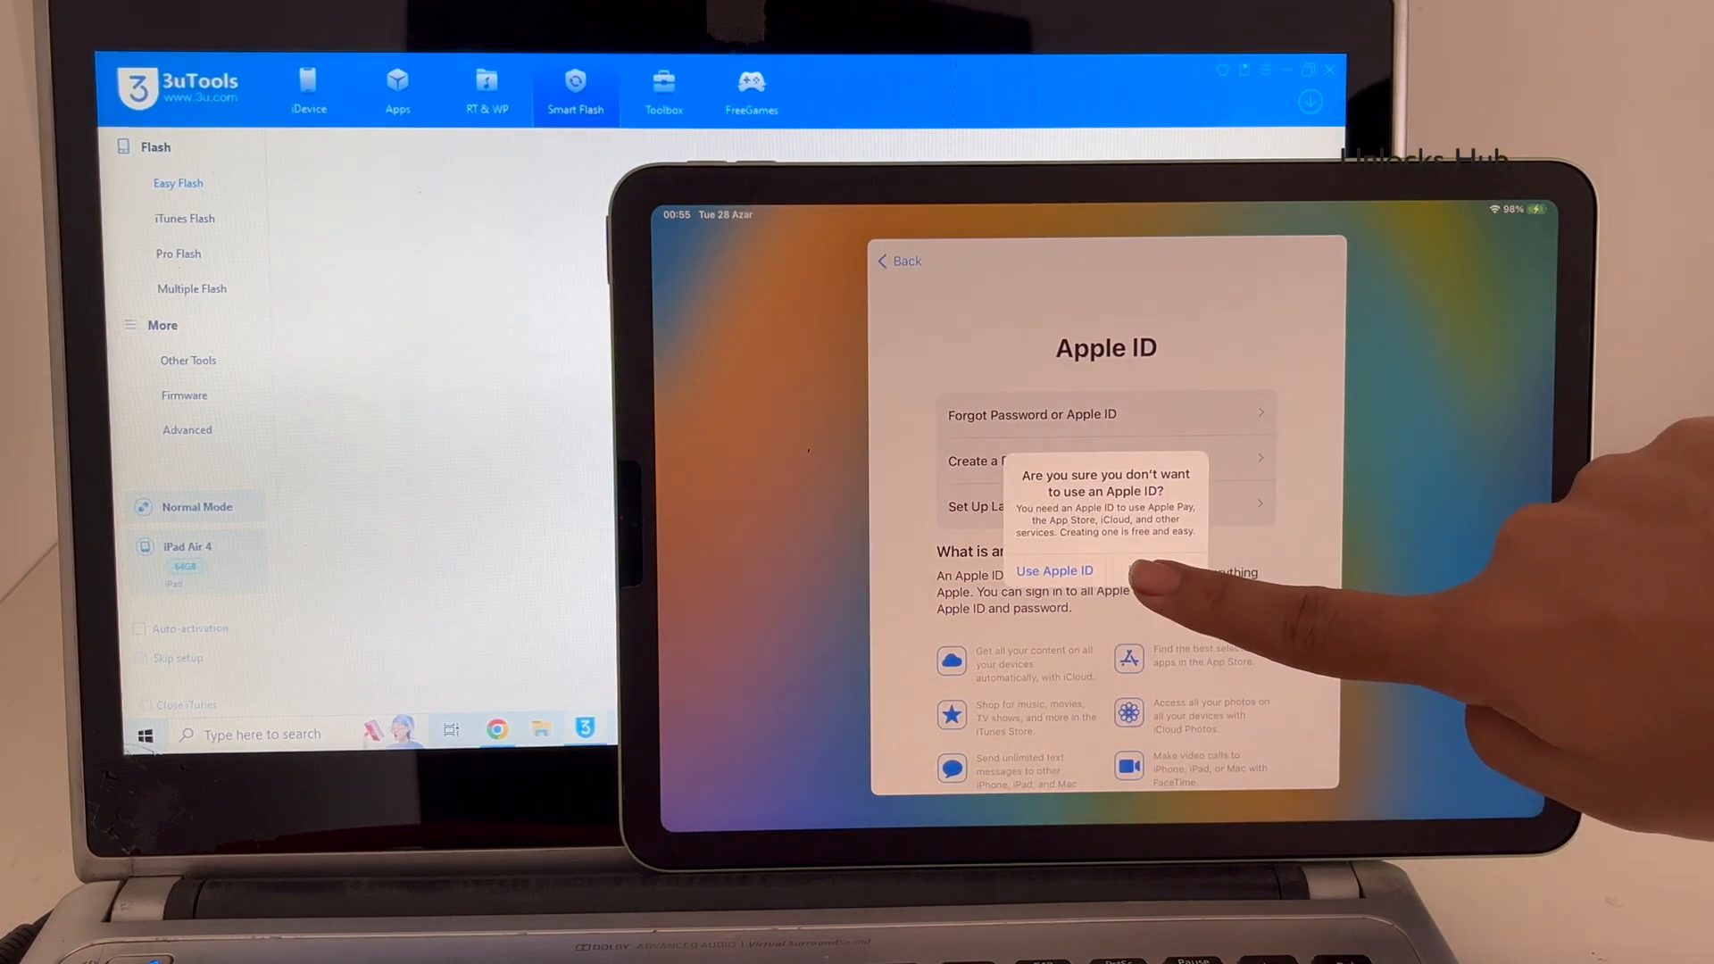
left_click(1054, 572)
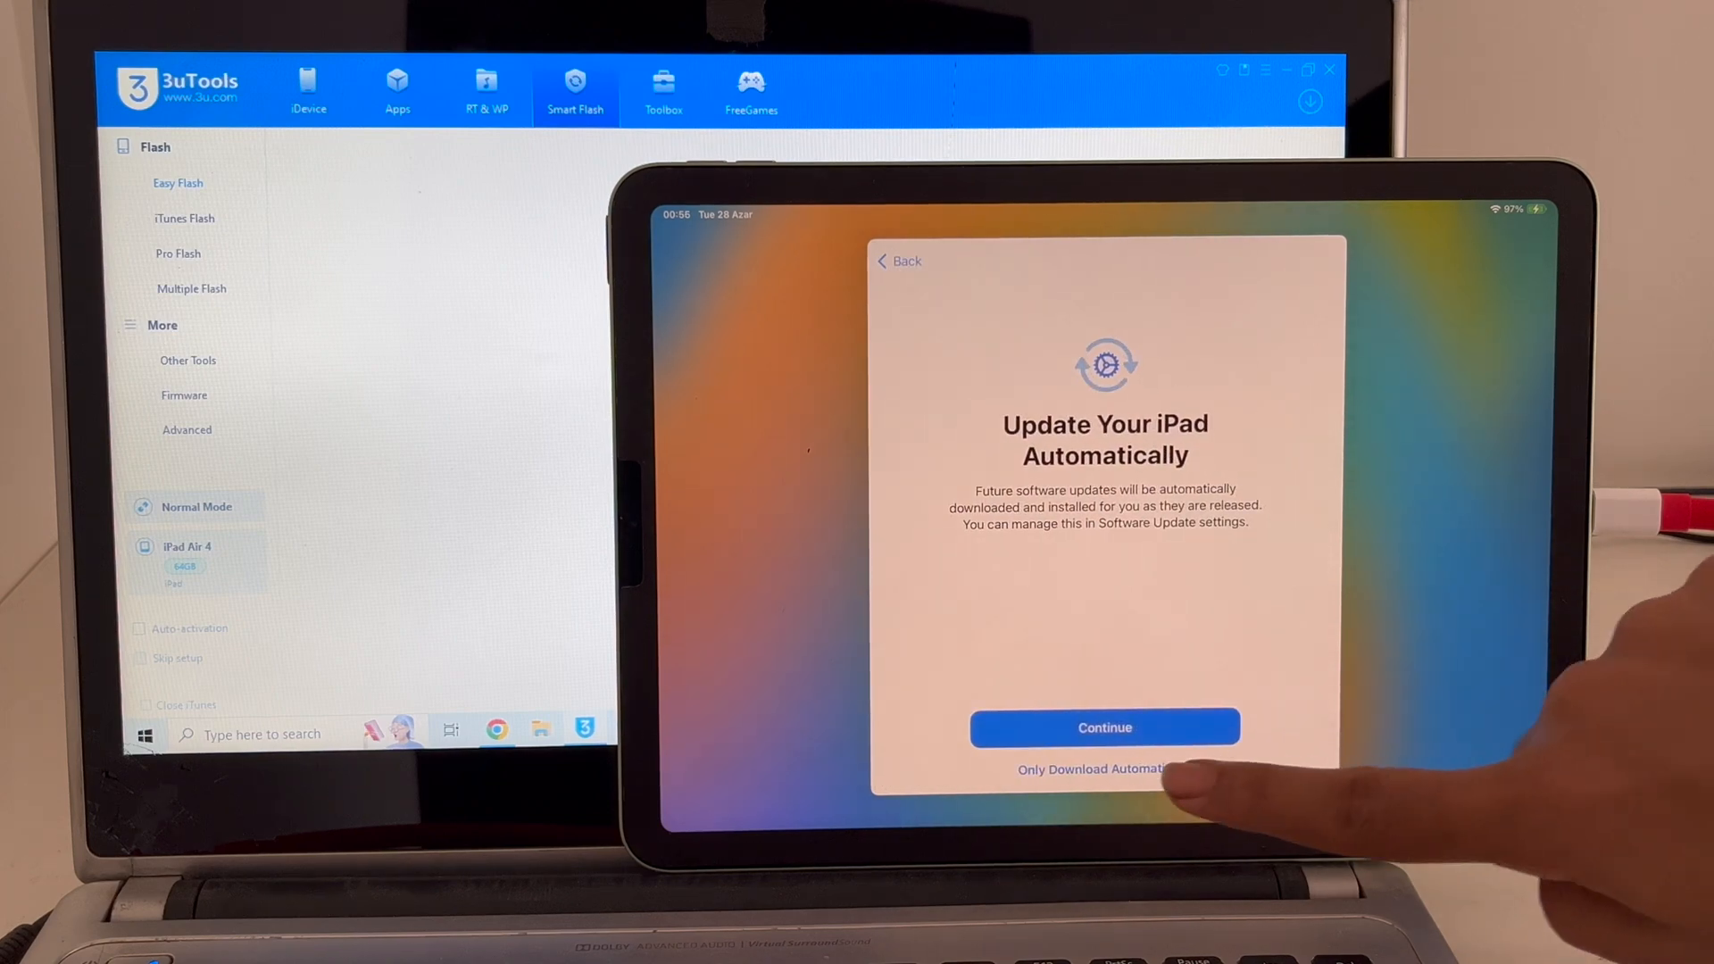
Disable Location Services, pass Screen Time and keep light appearance to finish setup.
left_click(1103, 767)
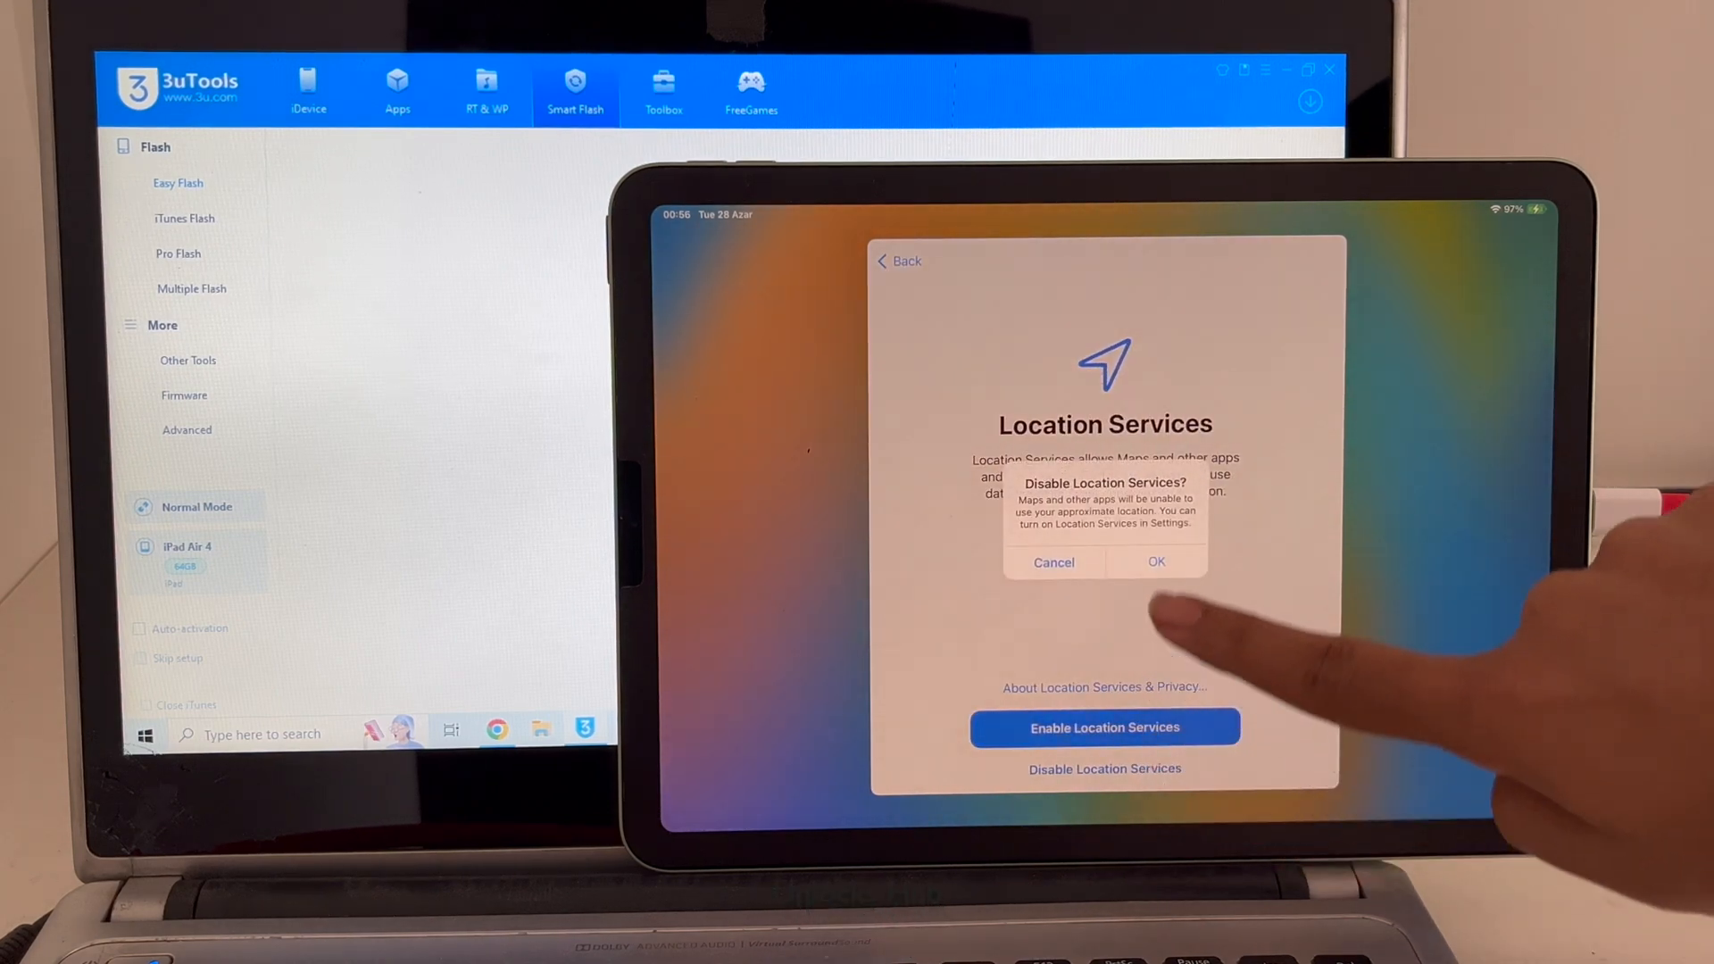
left_click(1155, 561)
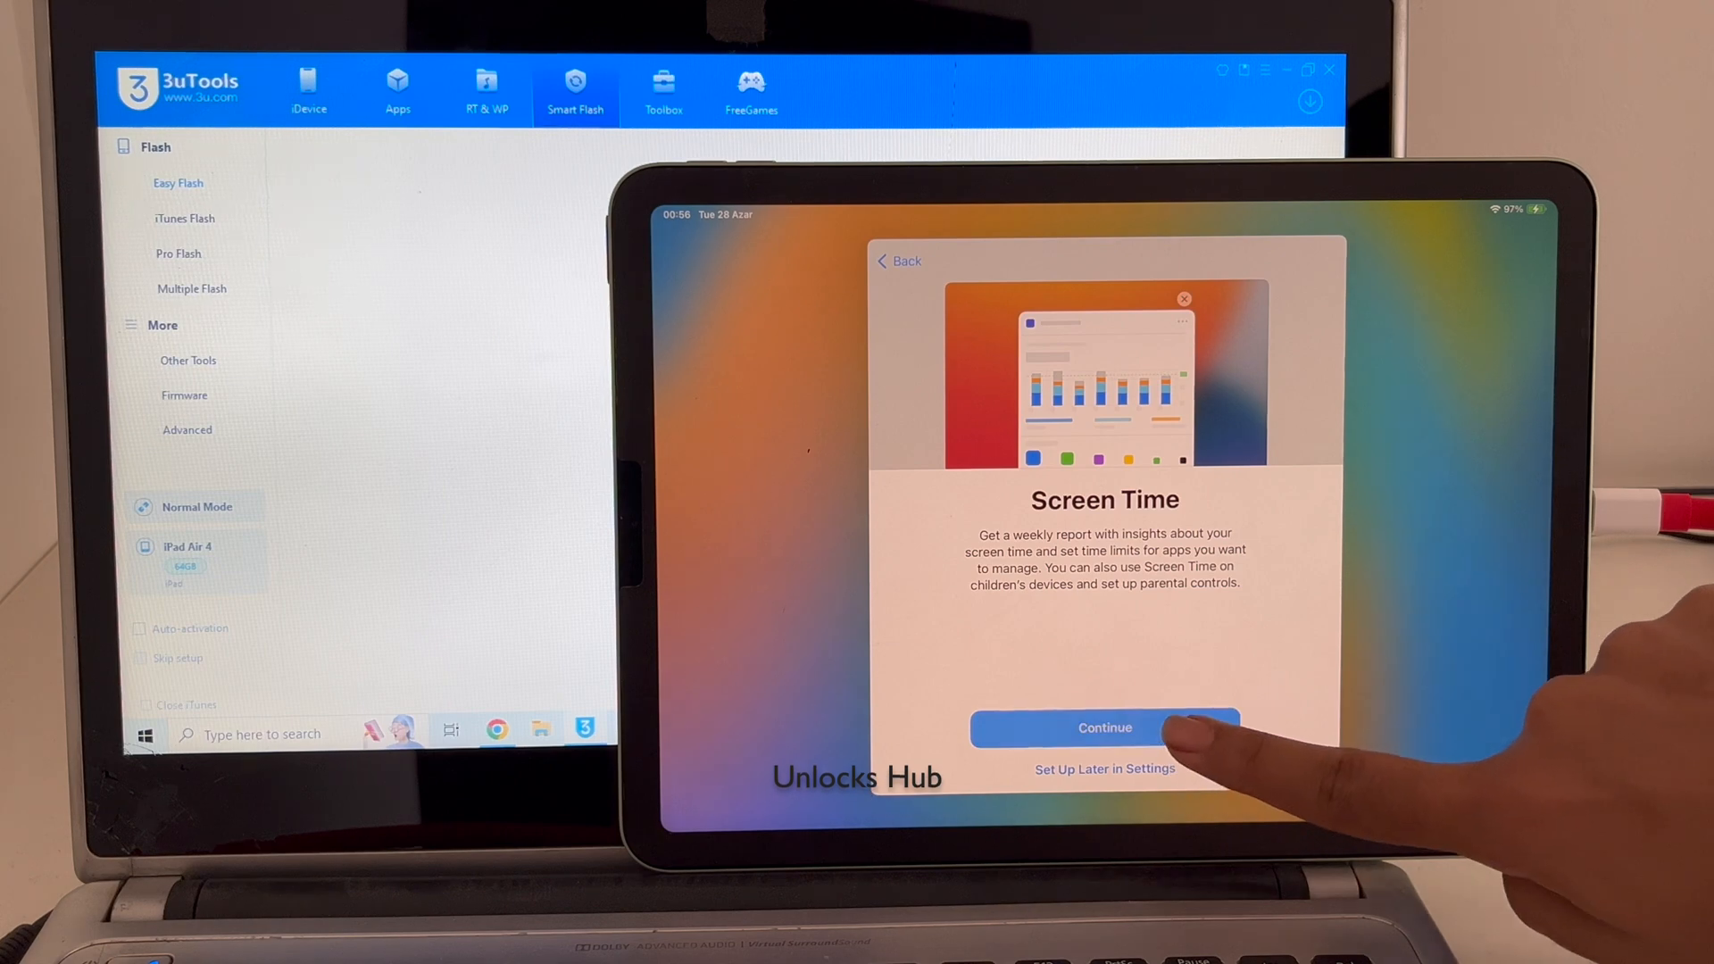
left_click(1104, 729)
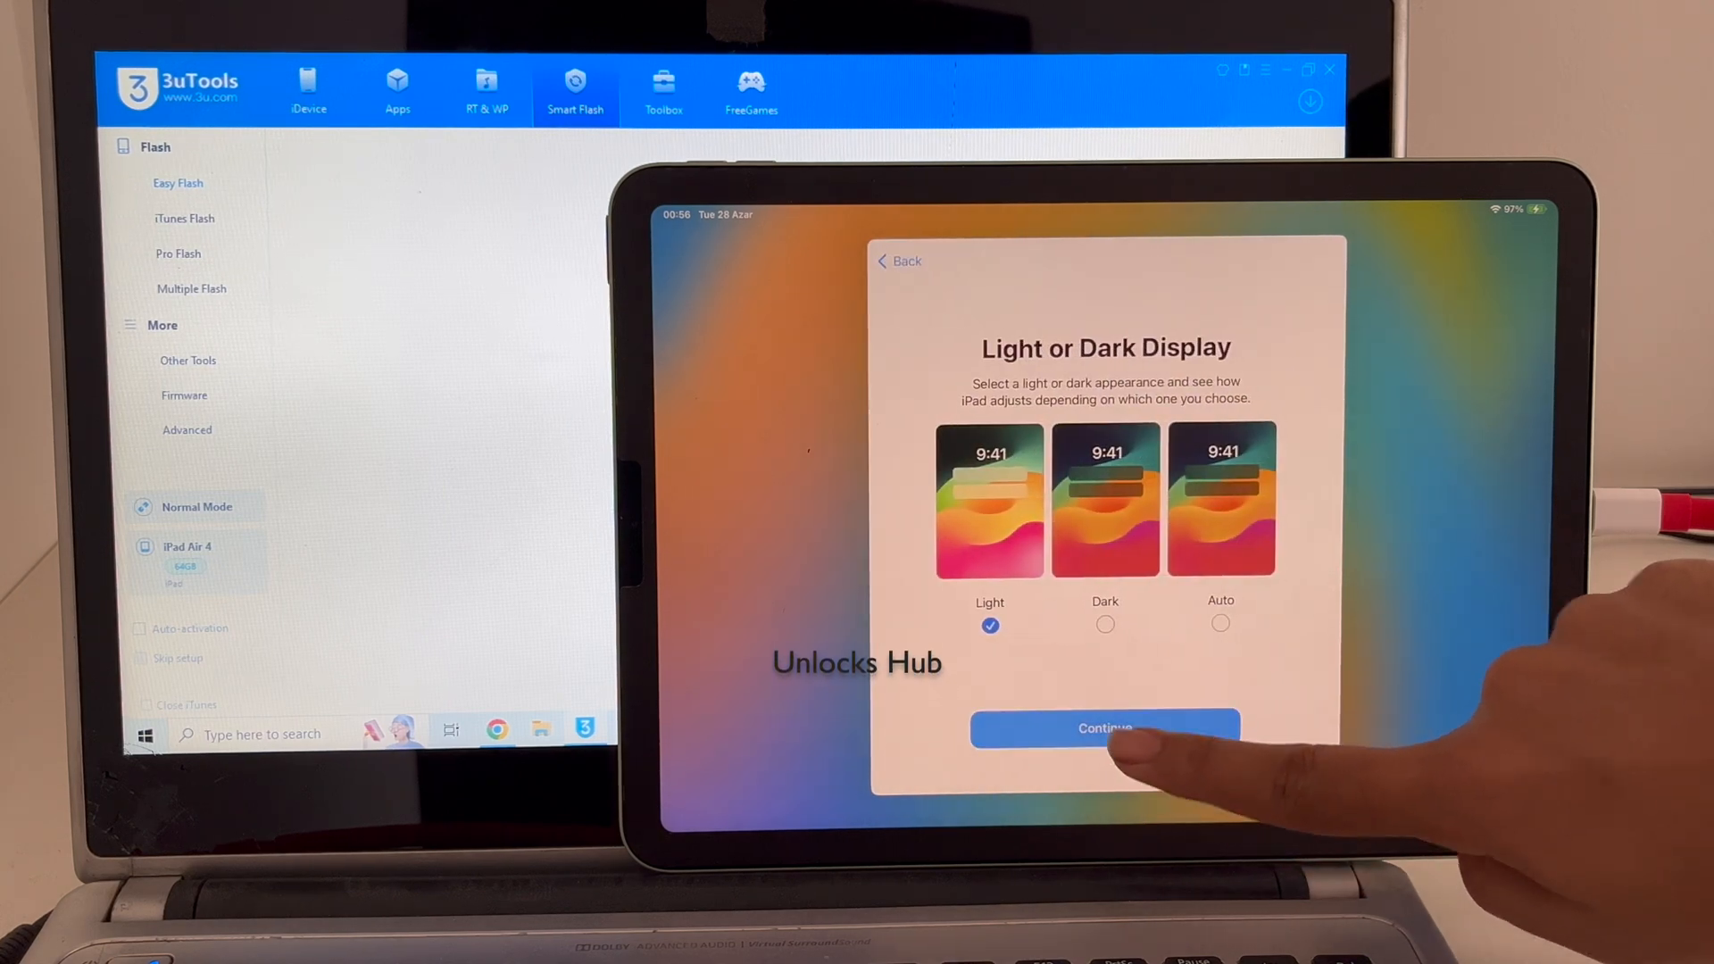
left_click(1104, 729)
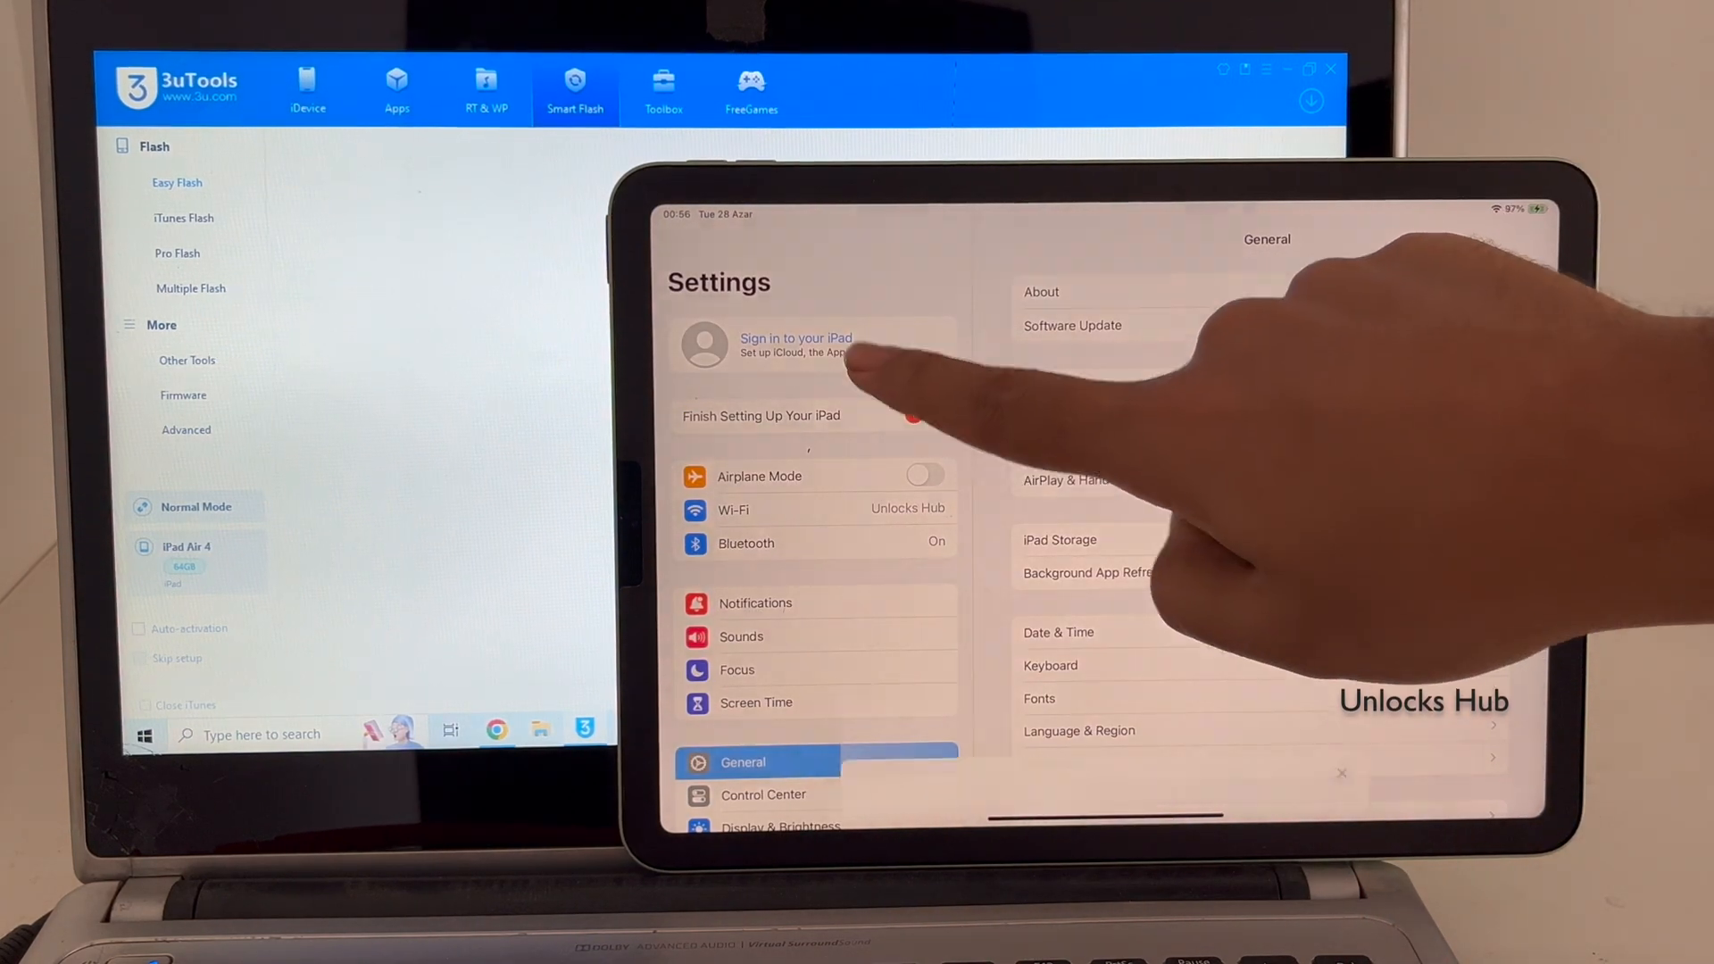
Start Apple ID sign-in from Settings and choose manual credential entry.
left_click(796, 345)
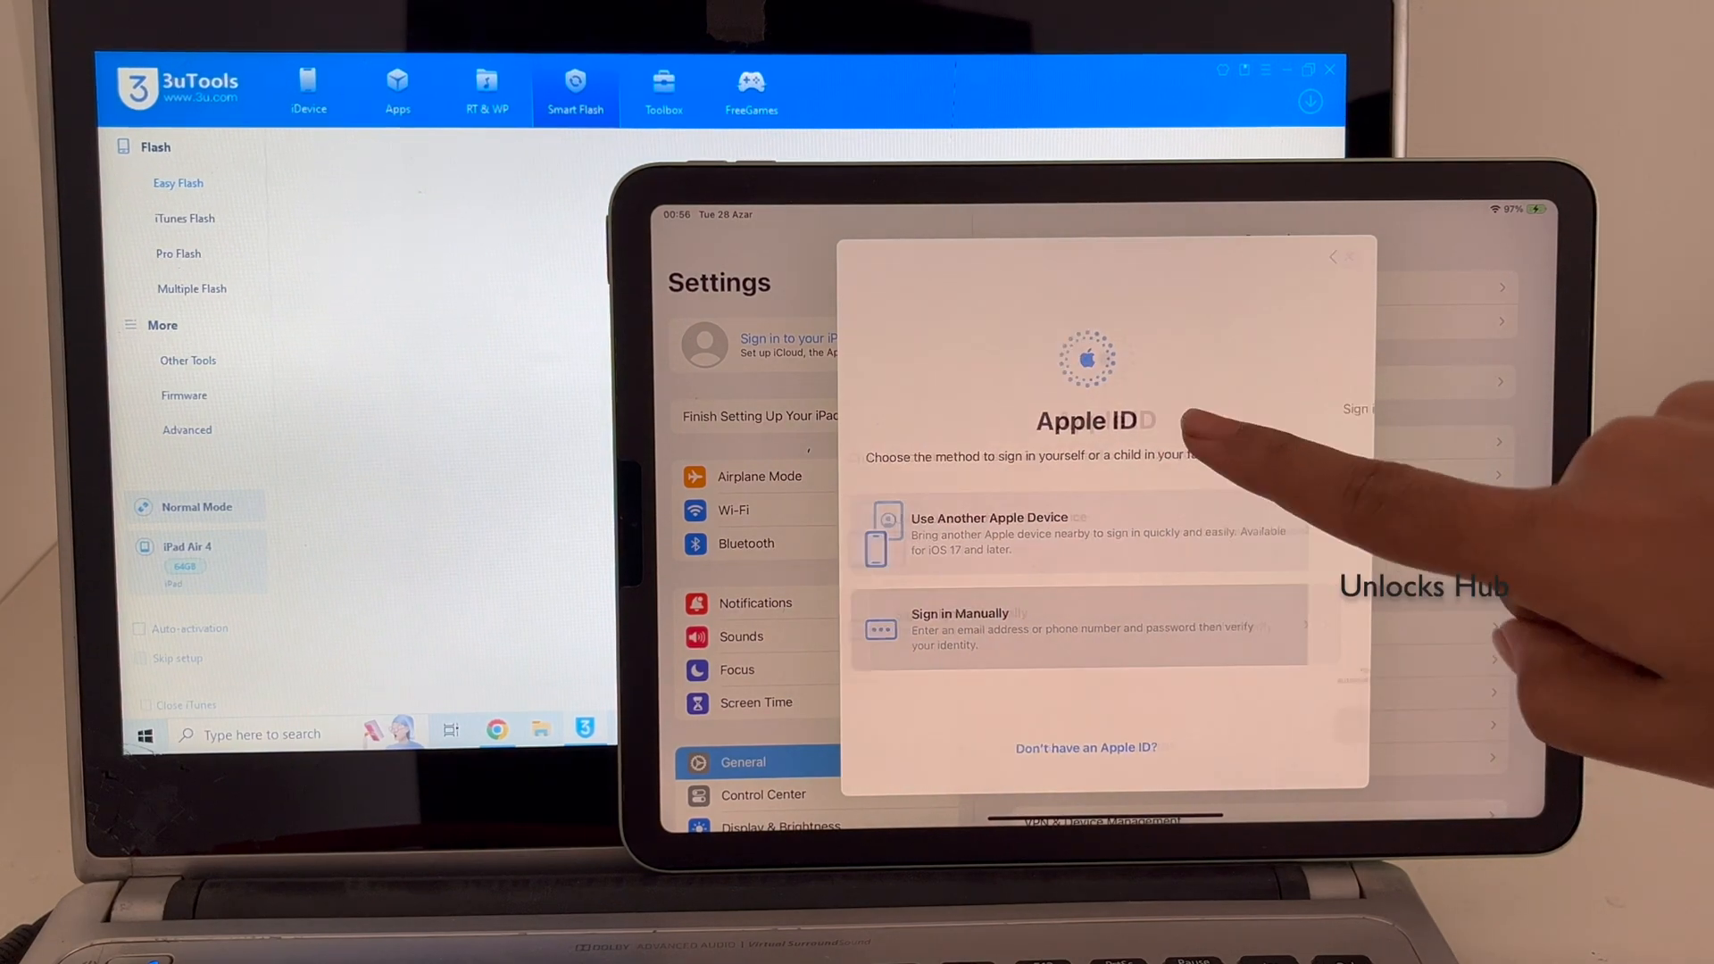
left_click(968, 628)
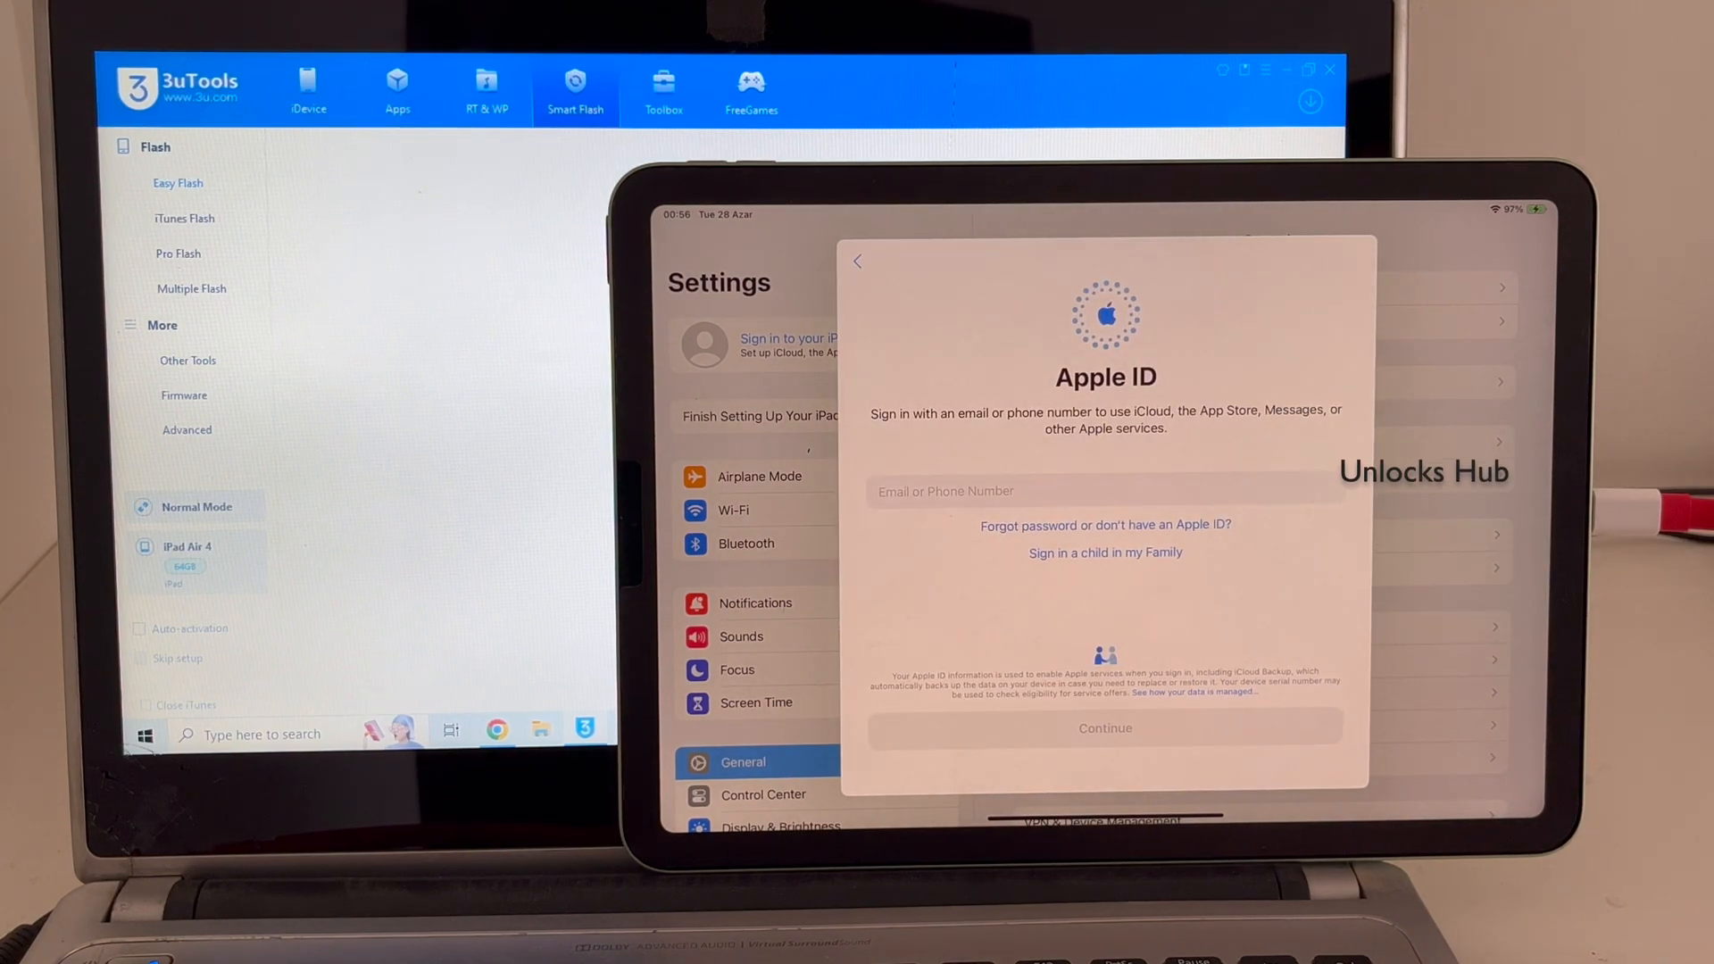